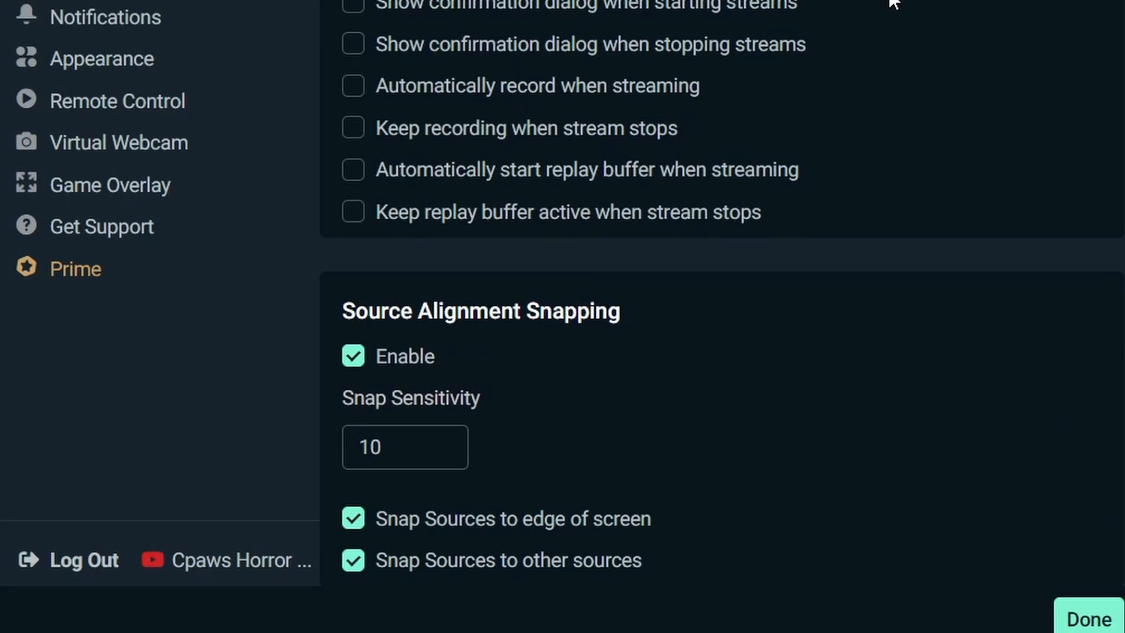
- Show the Stream destinations with YouTube listed as logged in
left_click(1089, 619)
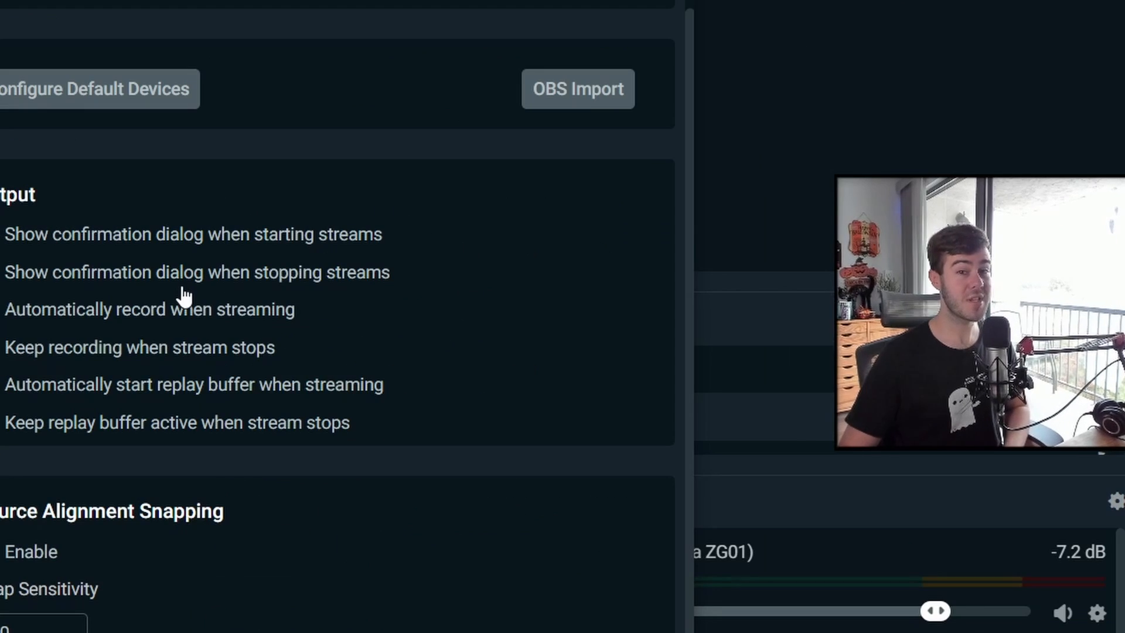
left_click(248, 225)
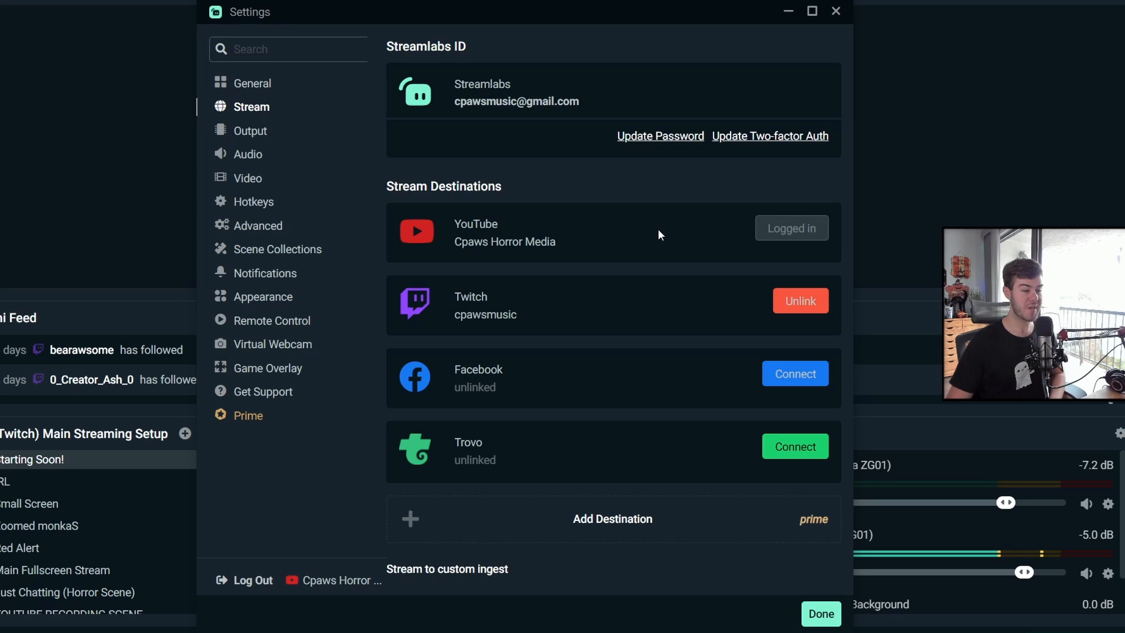
mouse_move(581, 302)
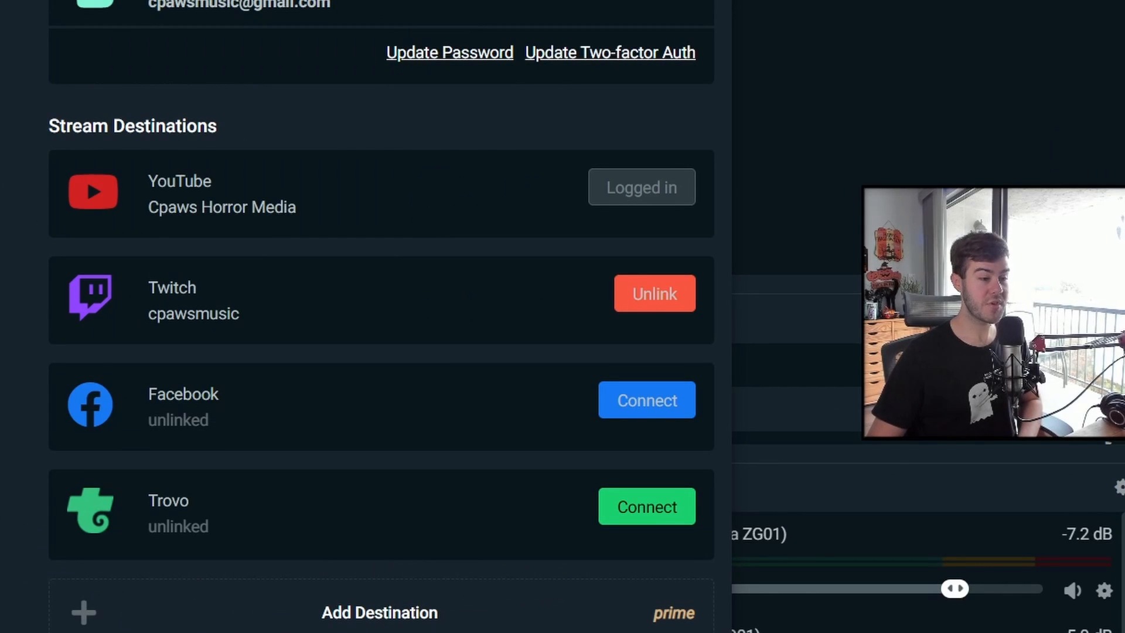
mouse_move(338, 487)
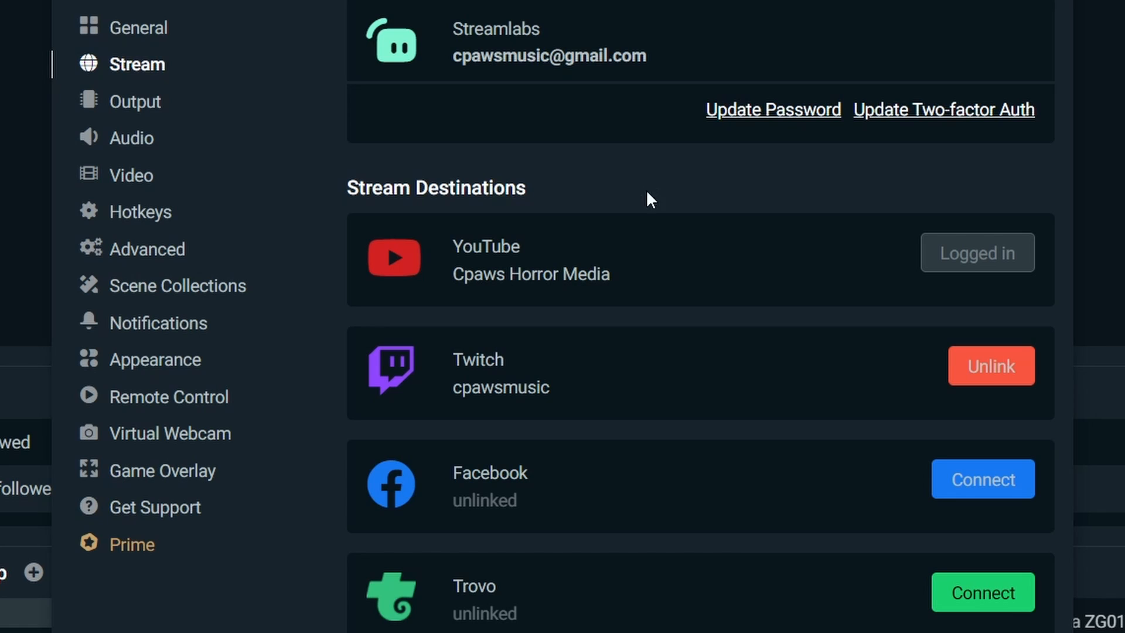
mouse_move(177, 115)
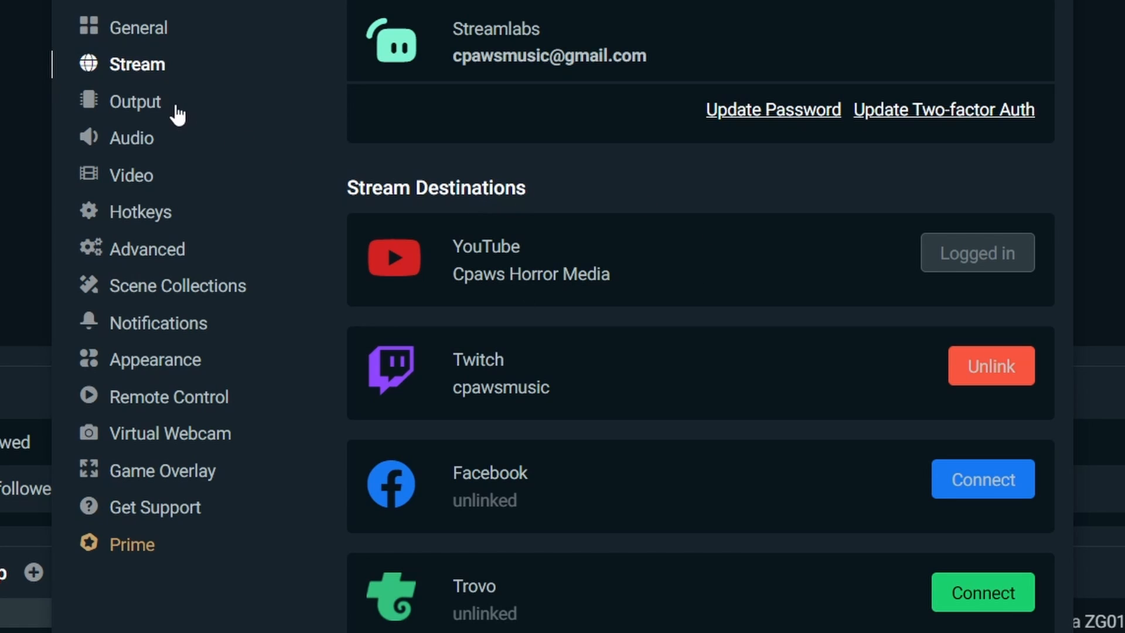
- Set Output Mode to Advanced with the Hardware (NVENC) (new) encoder, CBR at 4500 bitrate
left_click(134, 101)
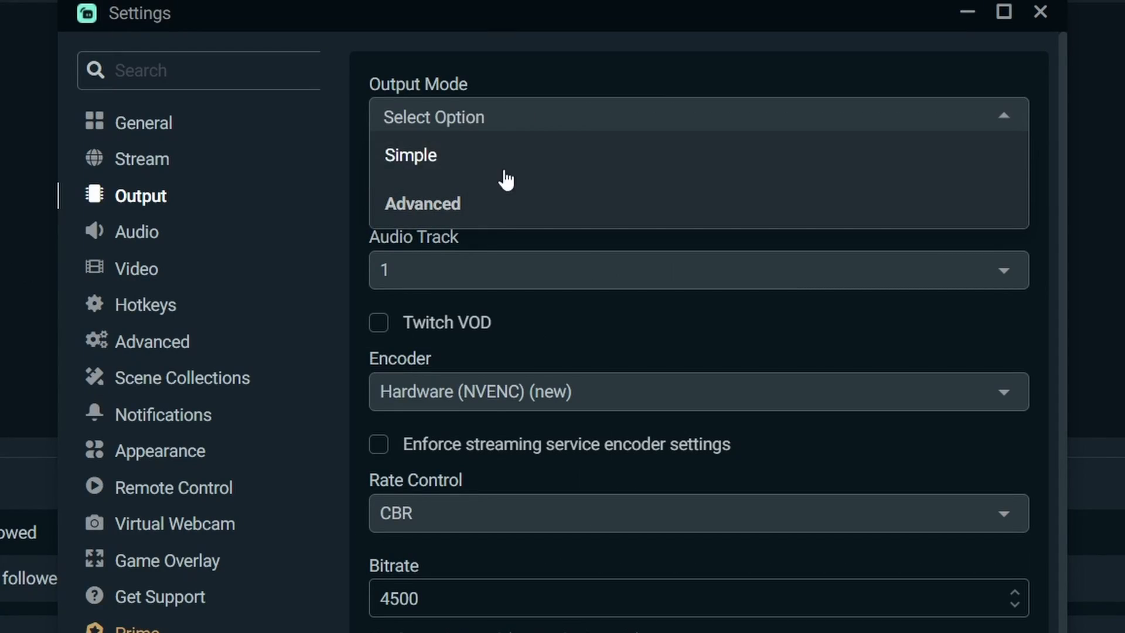
left_click(422, 203)
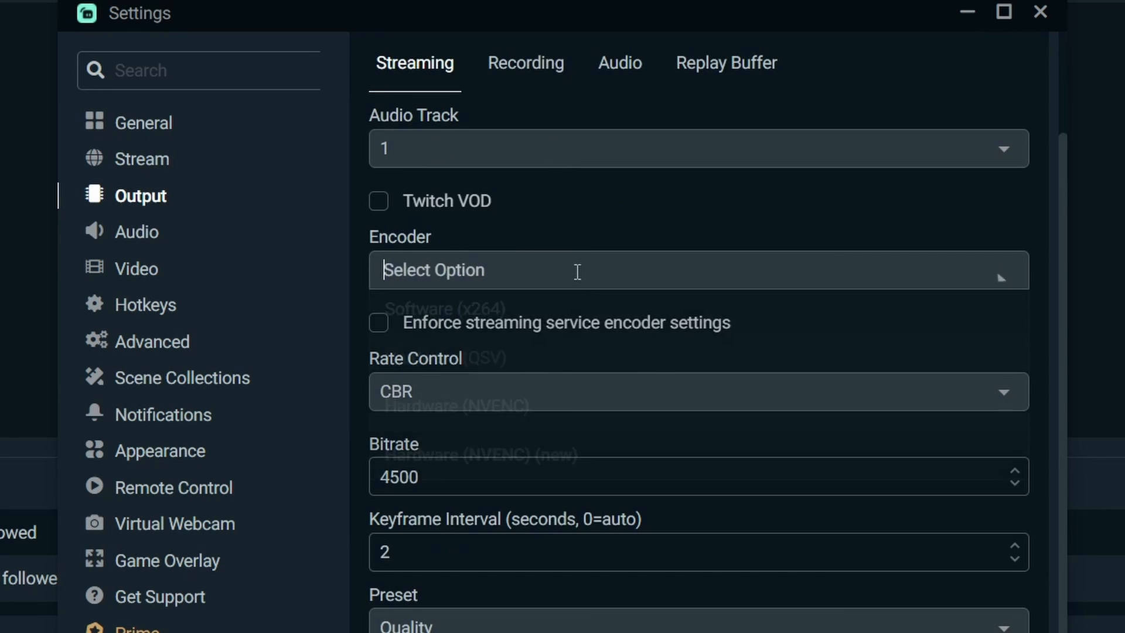
left_click(696, 270)
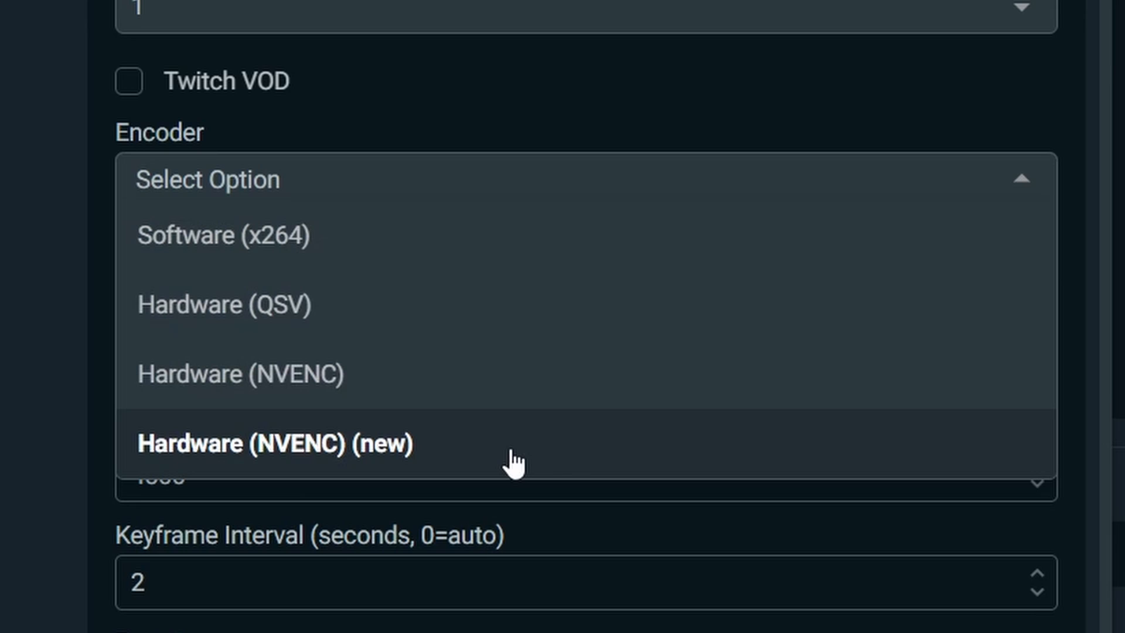
mouse_move(319, 423)
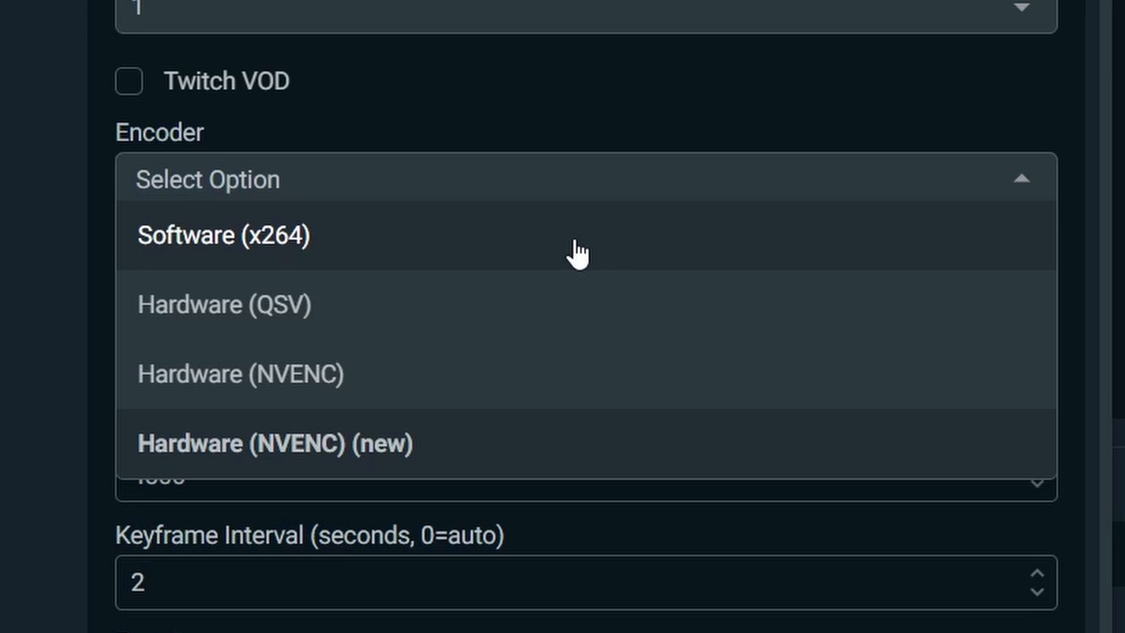
left_click(275, 443)
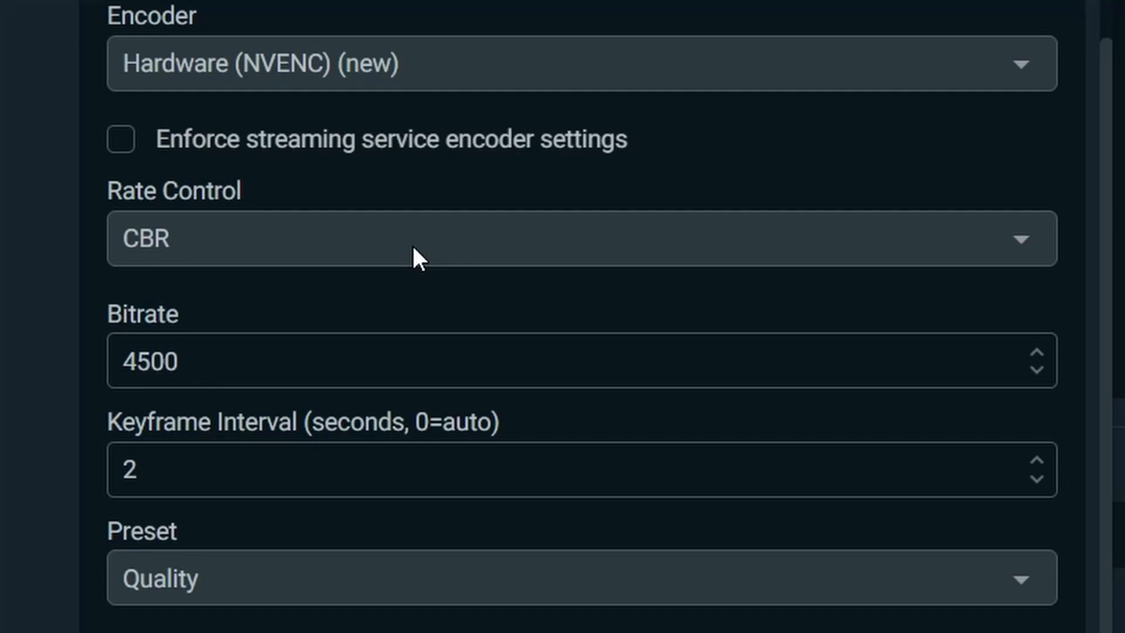
mouse_move(356, 298)
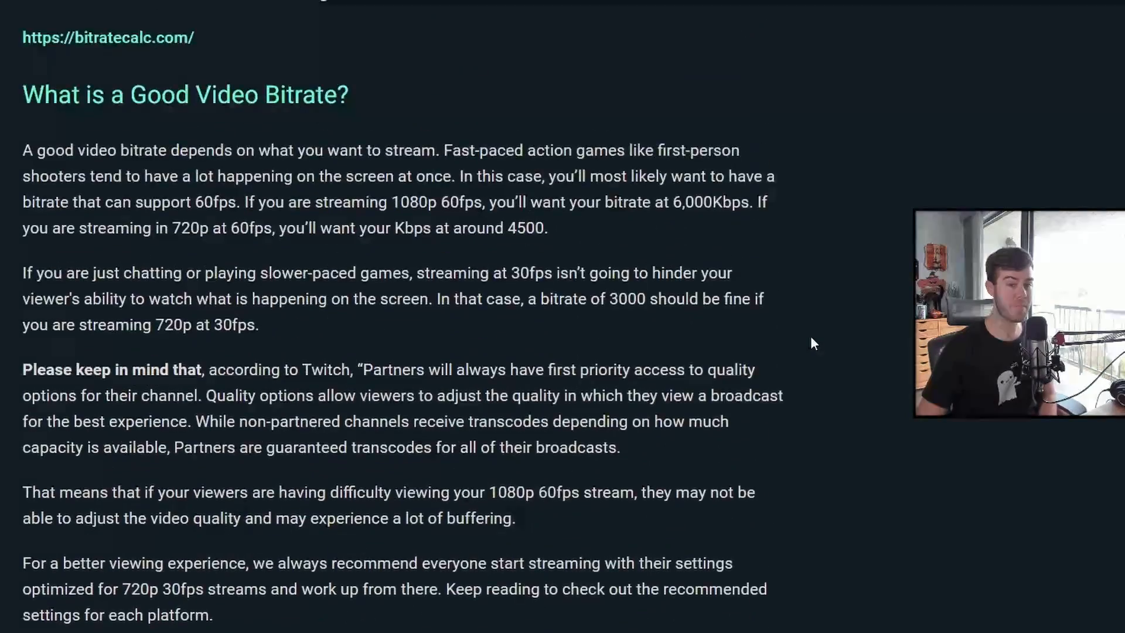
- Scroll bitratecalc.com to the recommended 1080p 60fps NVENC Twitch settings
scroll("down", 3)
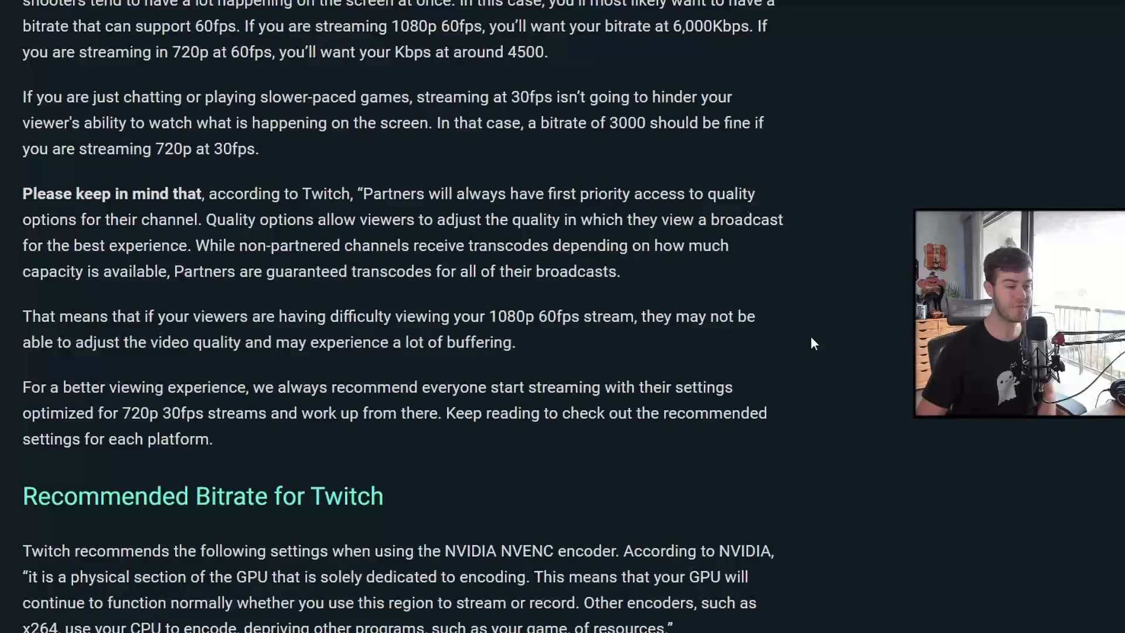
scroll("down", 3)
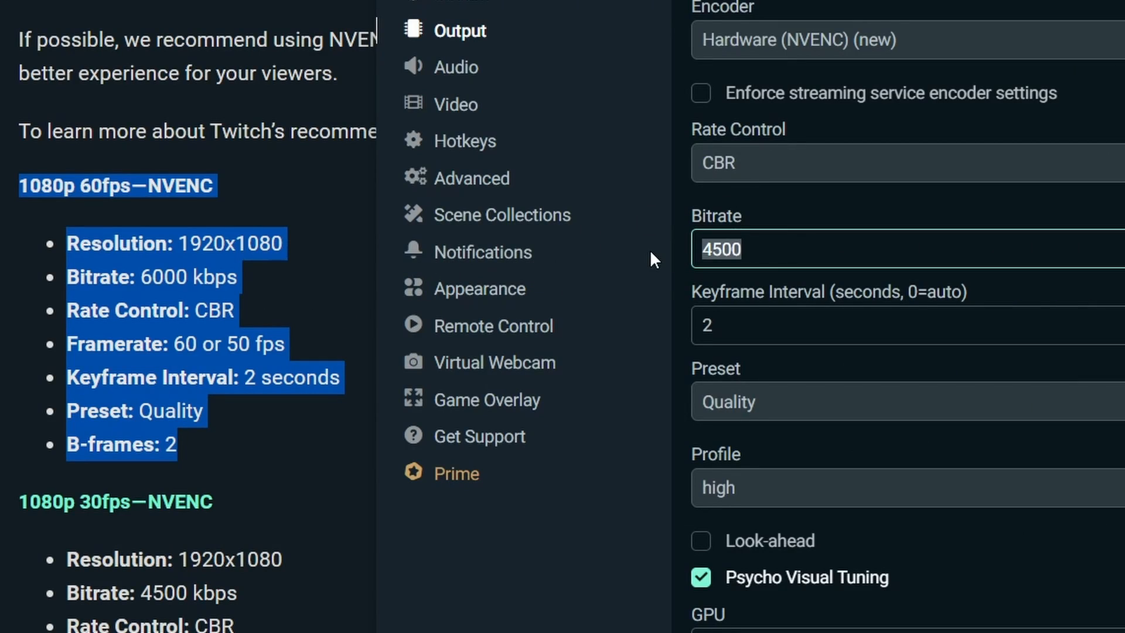
- Change the streaming bitrate from 4500 to 6000
type("6000")
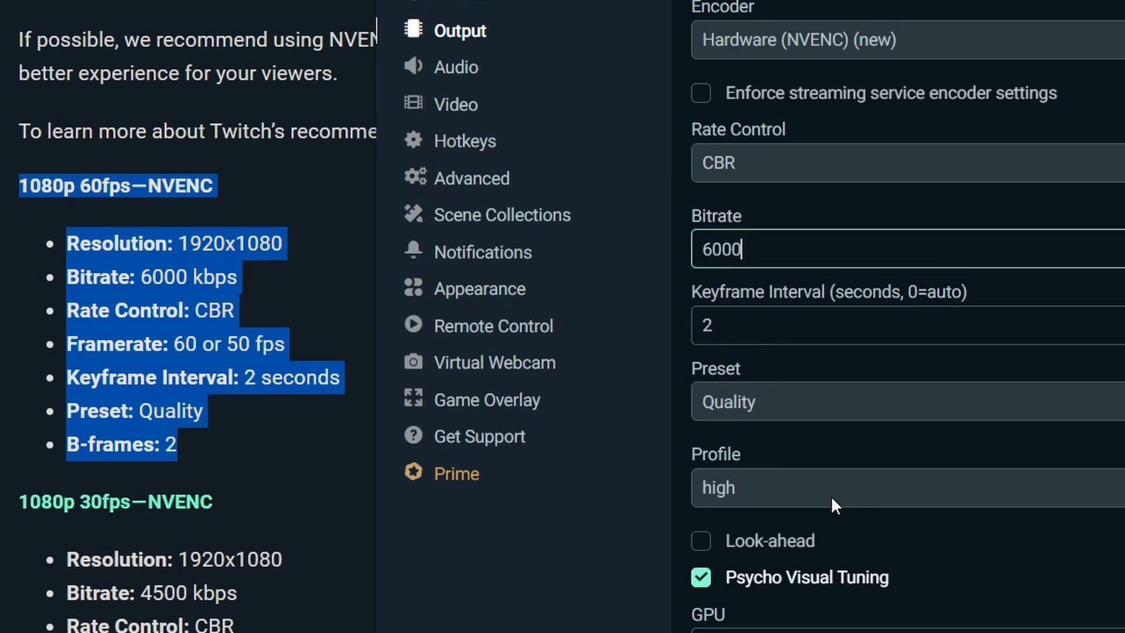
mouse_move(867, 592)
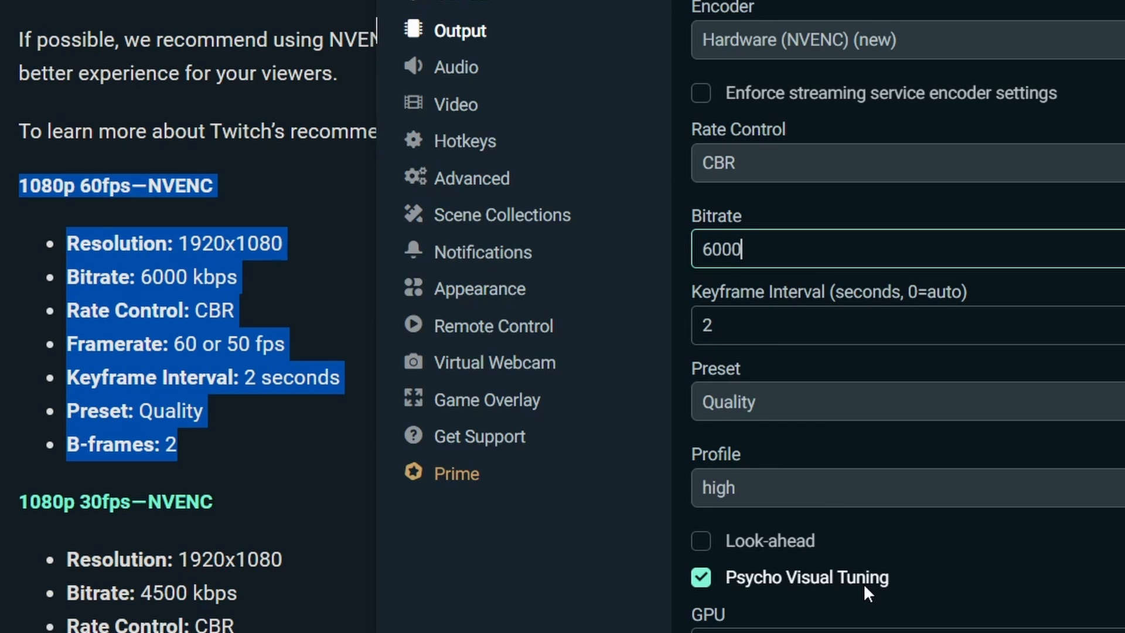
scroll("down", 3)
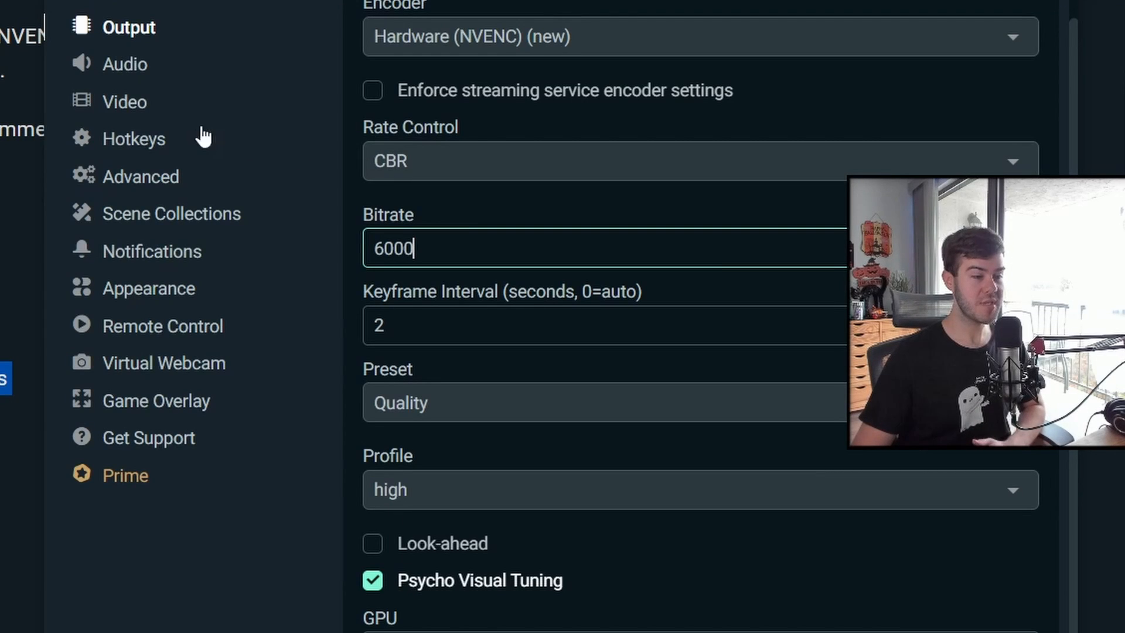
mouse_move(116, 116)
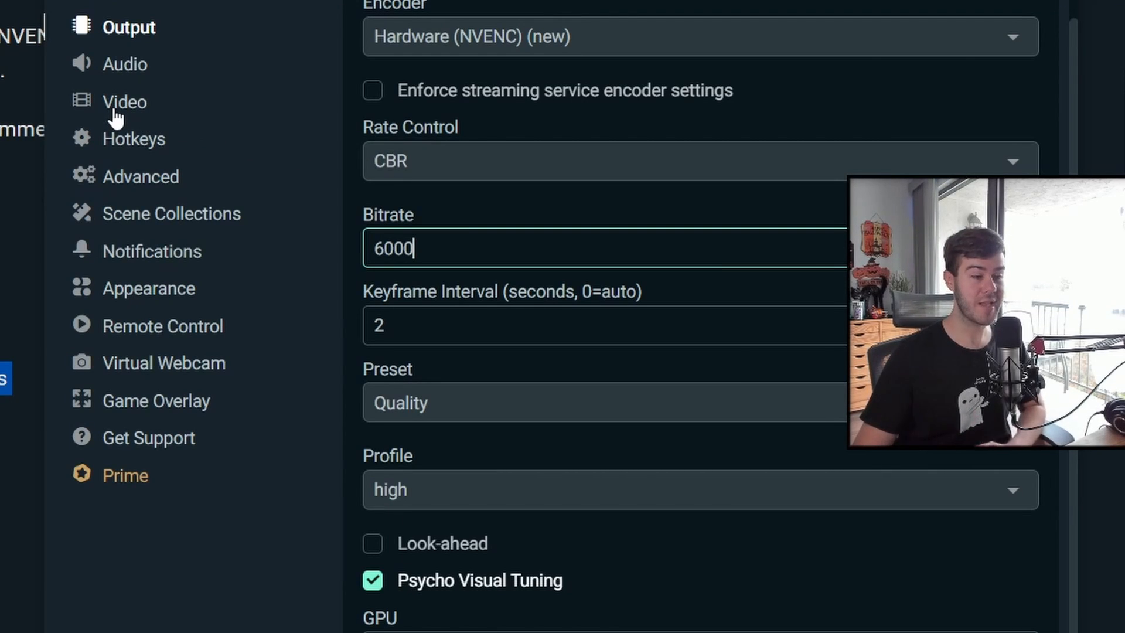
- Set Video scaled output resolution to 1920x1080 at 60 FPS and return to Output
left_click(123, 101)
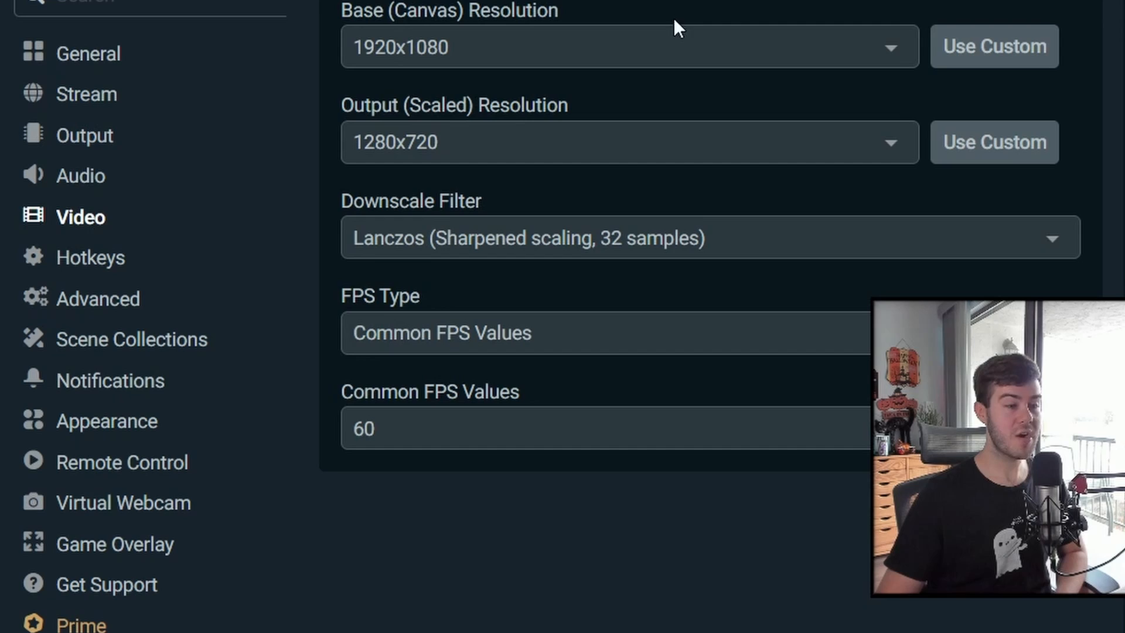
mouse_move(538, 71)
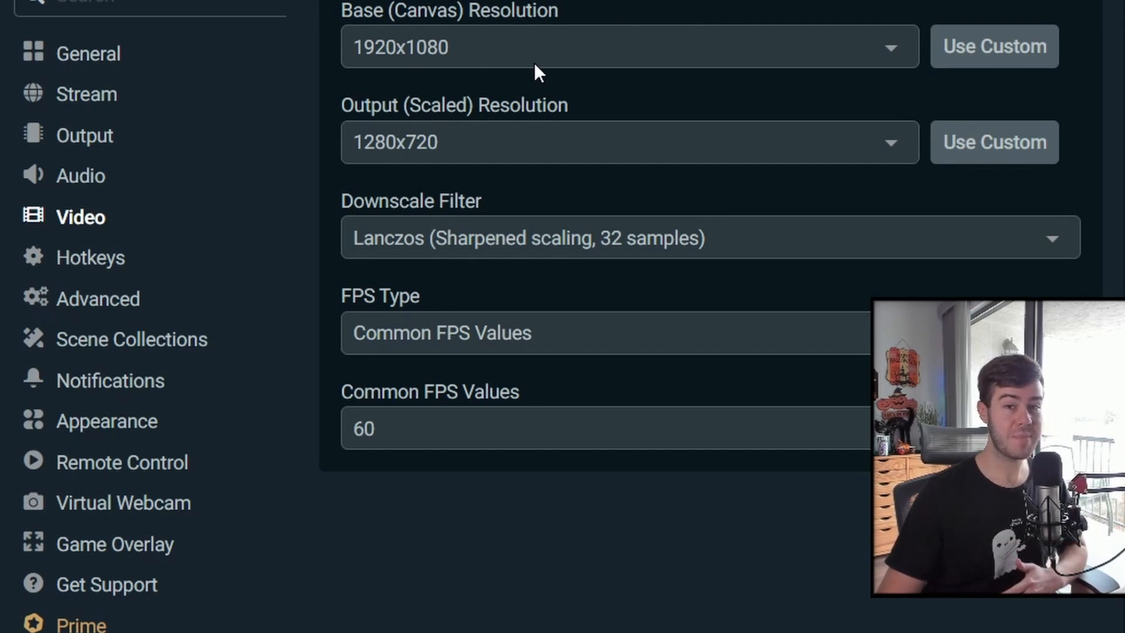
mouse_move(500, 159)
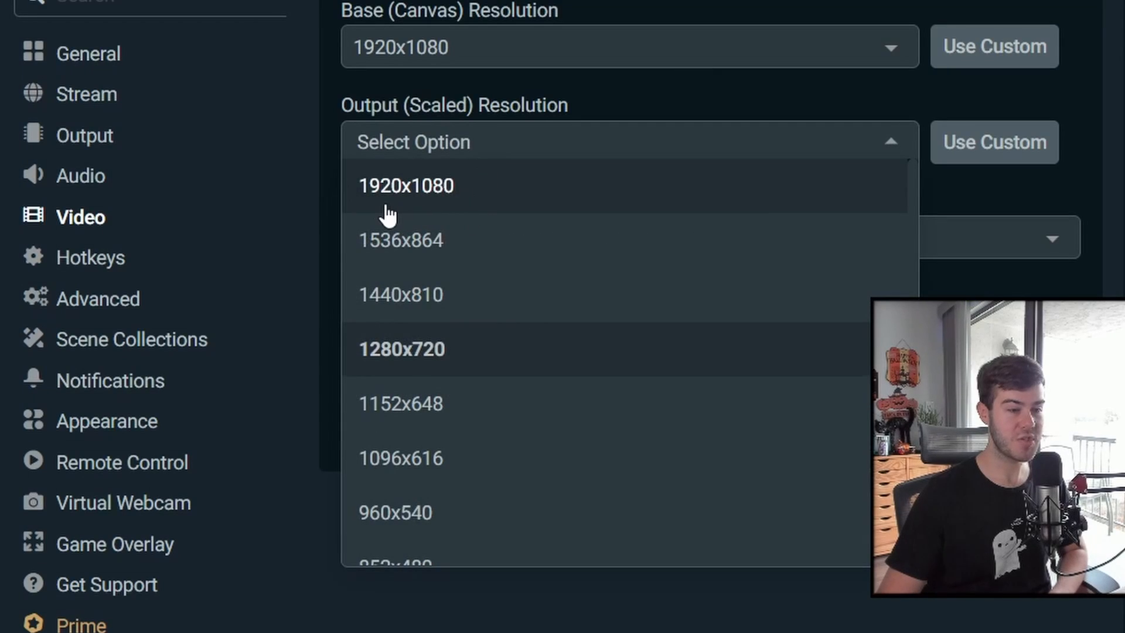
left_click(407, 184)
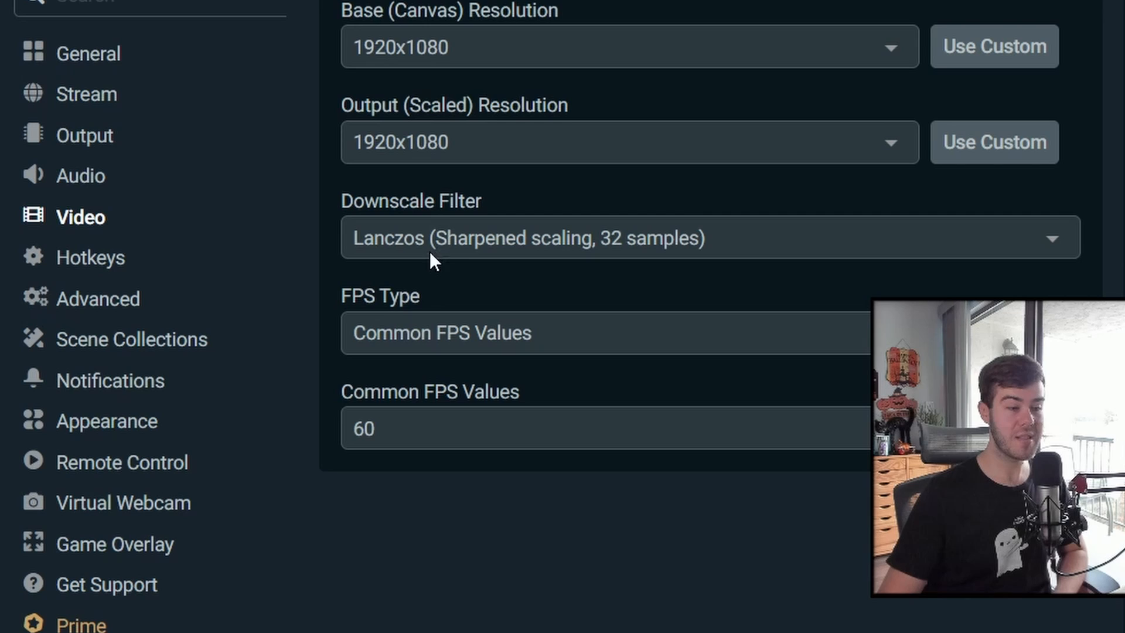
mouse_move(432, 346)
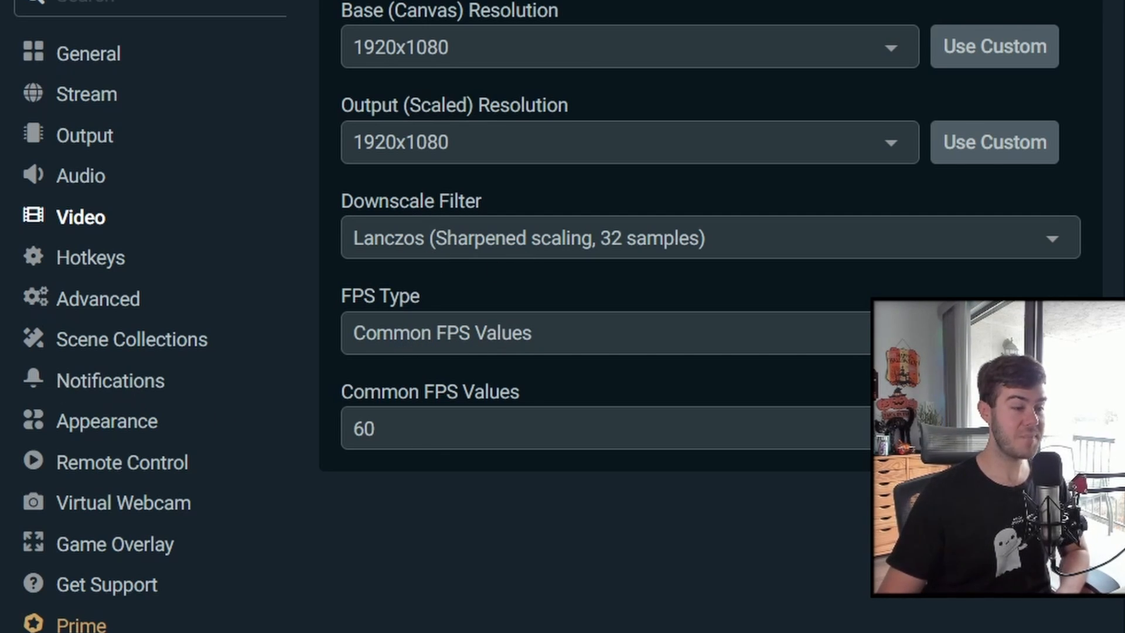
left_click(430, 428)
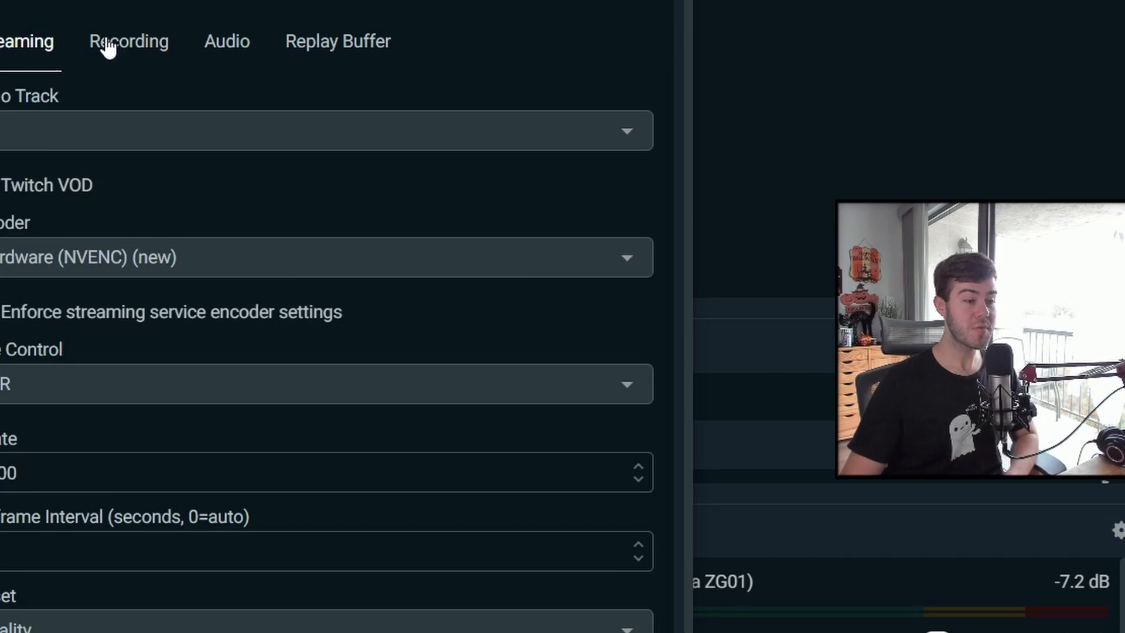
- Review the Recording, Audio track and Replay Buffer output tabs, then go to Audio settings
left_click(129, 41)
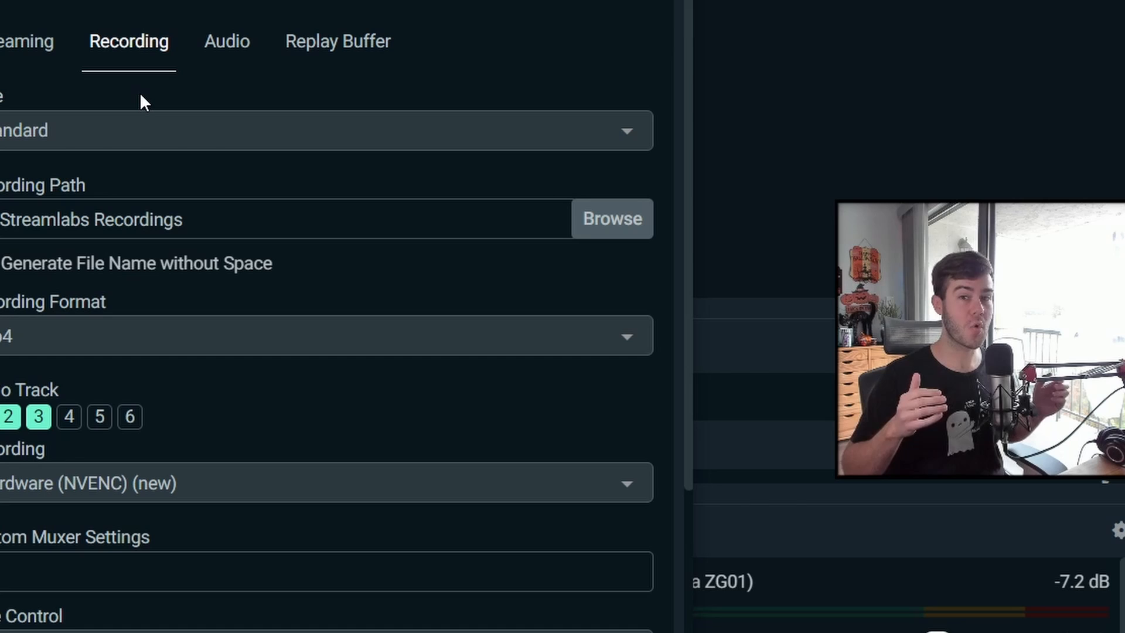
left_click(226, 41)
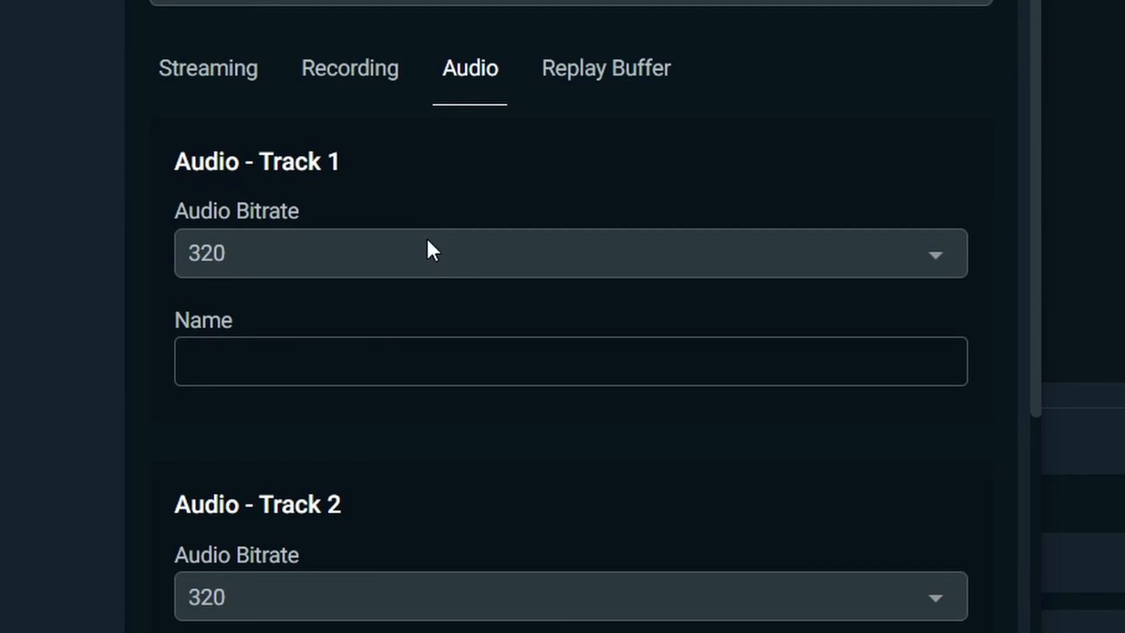
left_click(606, 67)
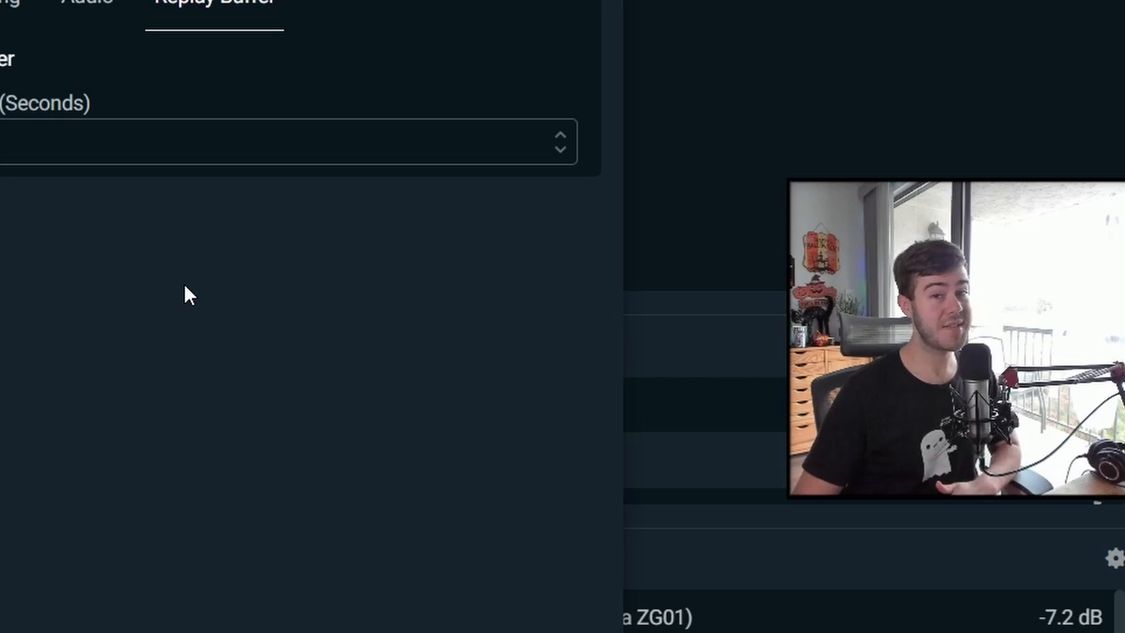
left_click(248, 152)
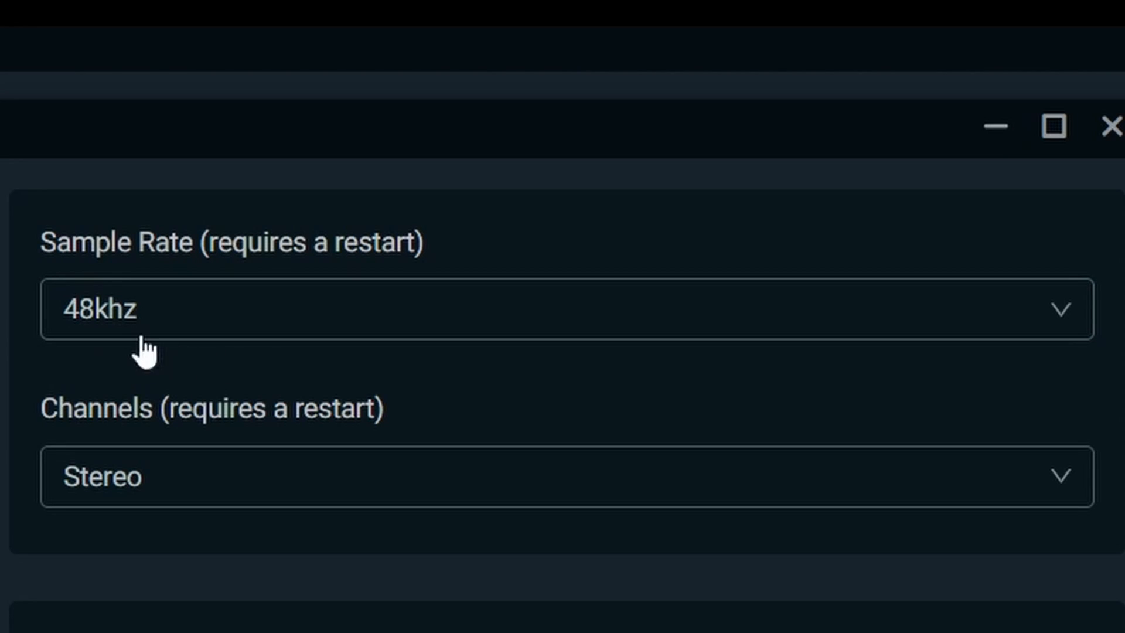
- Set the sample rate to 48khz and Mic/Auxiliary Device 1 to Voice (Yamaha ZG01)
left_click(560, 308)
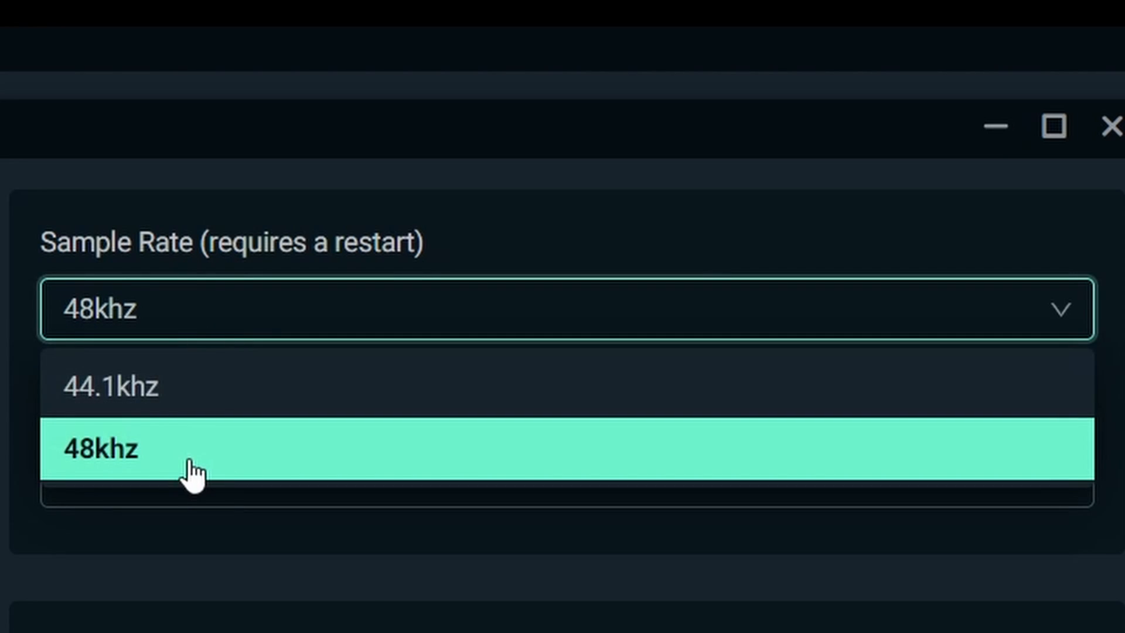
left_click(101, 449)
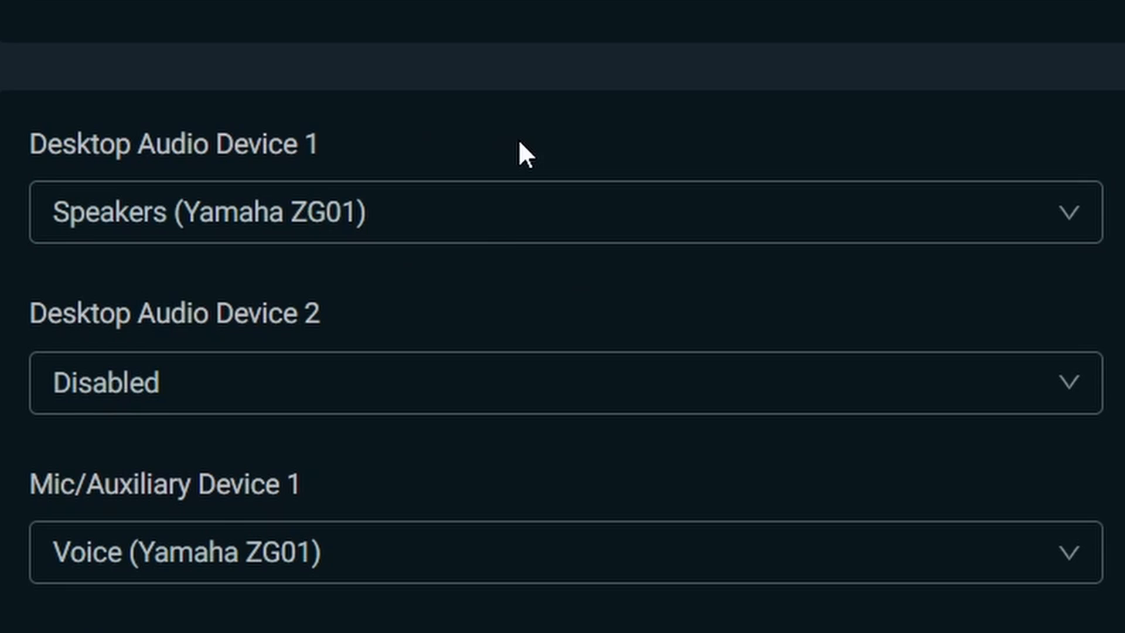
left_click(552, 212)
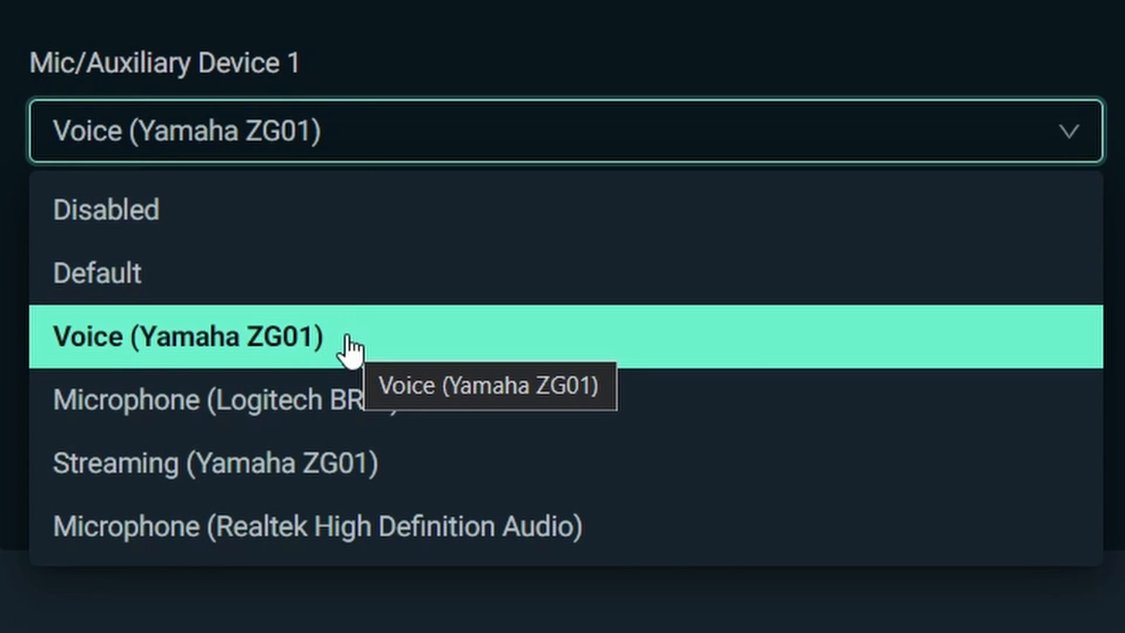
left_click(187, 338)
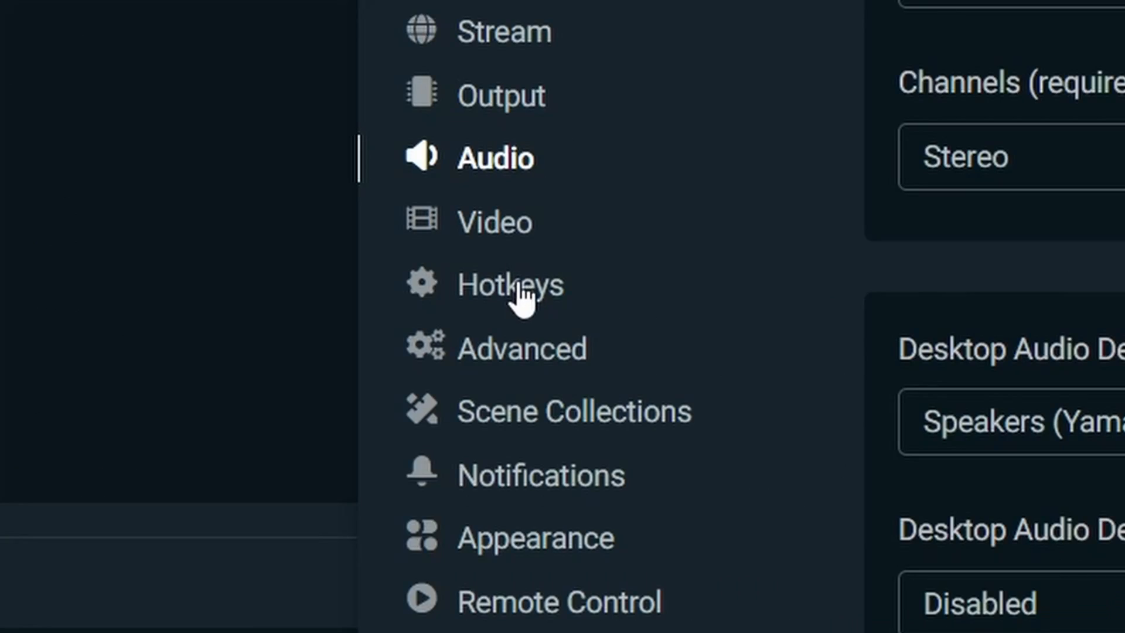
- Assign Numpad8 to Start Streaming and Numpad7 to Stop Streaming in Hotkeys
left_click(510, 284)
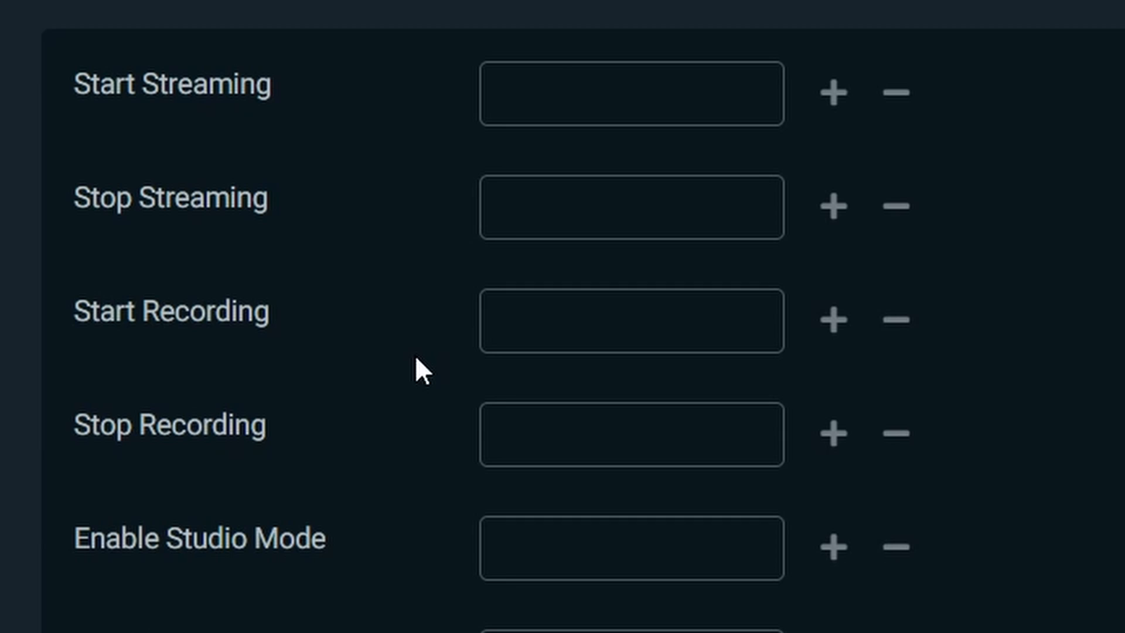
left_click(631, 93)
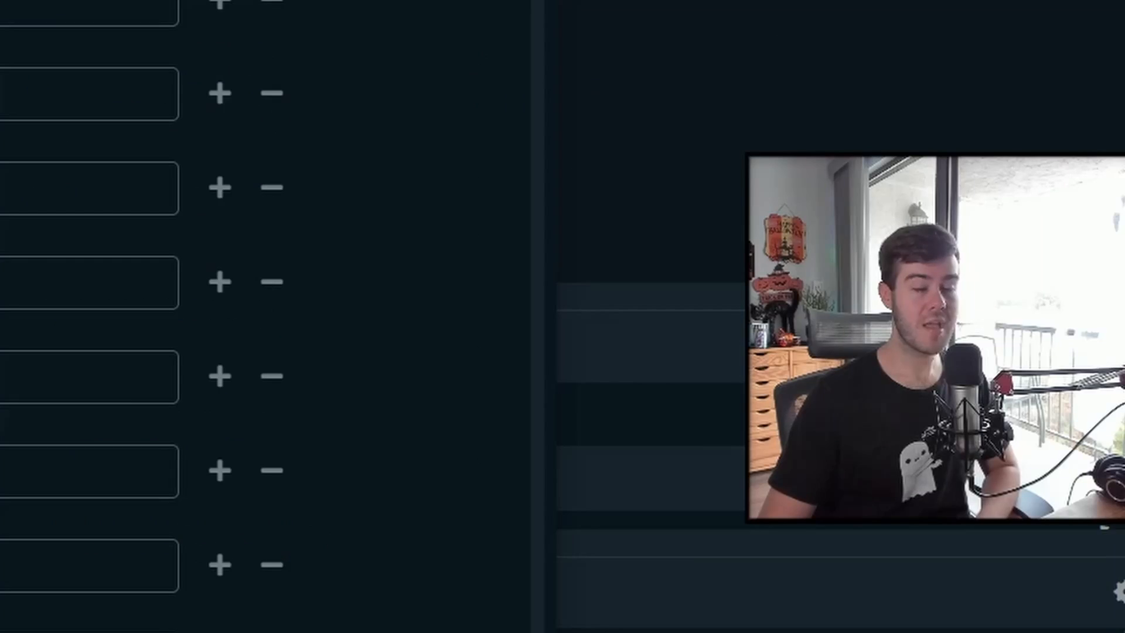
left_click(630, 207)
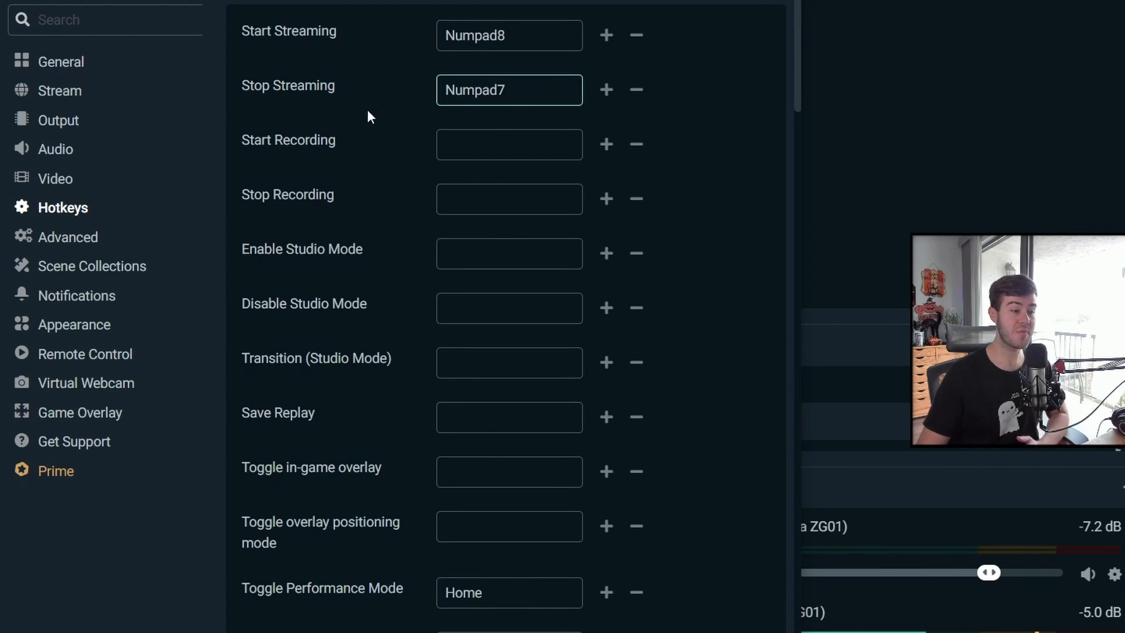
- Scroll the scene hotkey list and expand the Starting Soon! scene's hotkeys
scroll("down", 3)
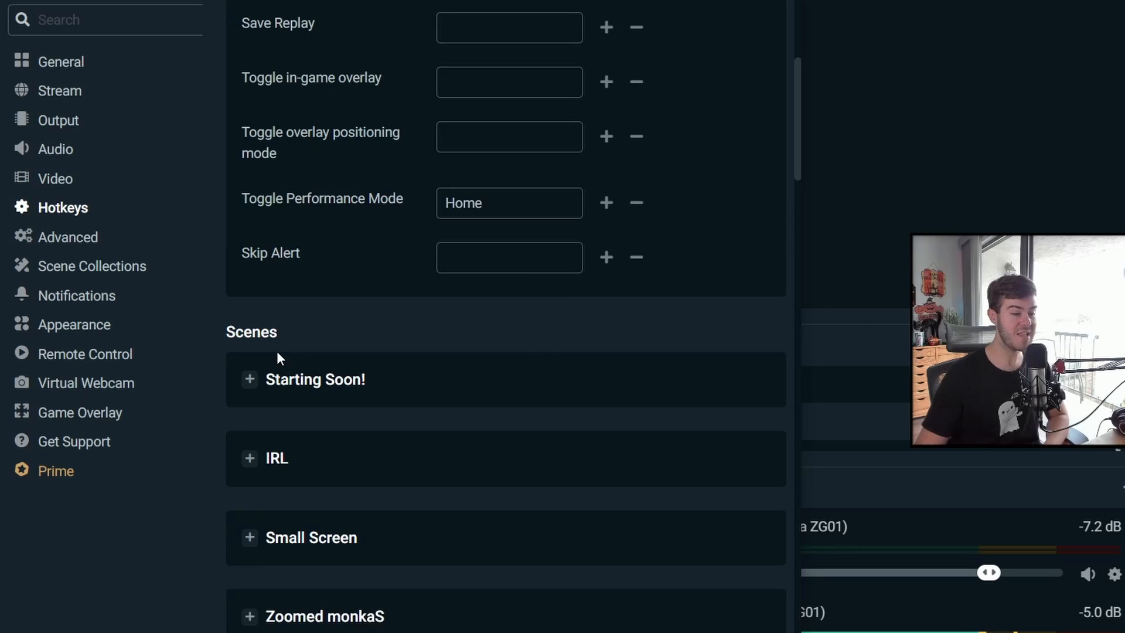
scroll("down", 3)
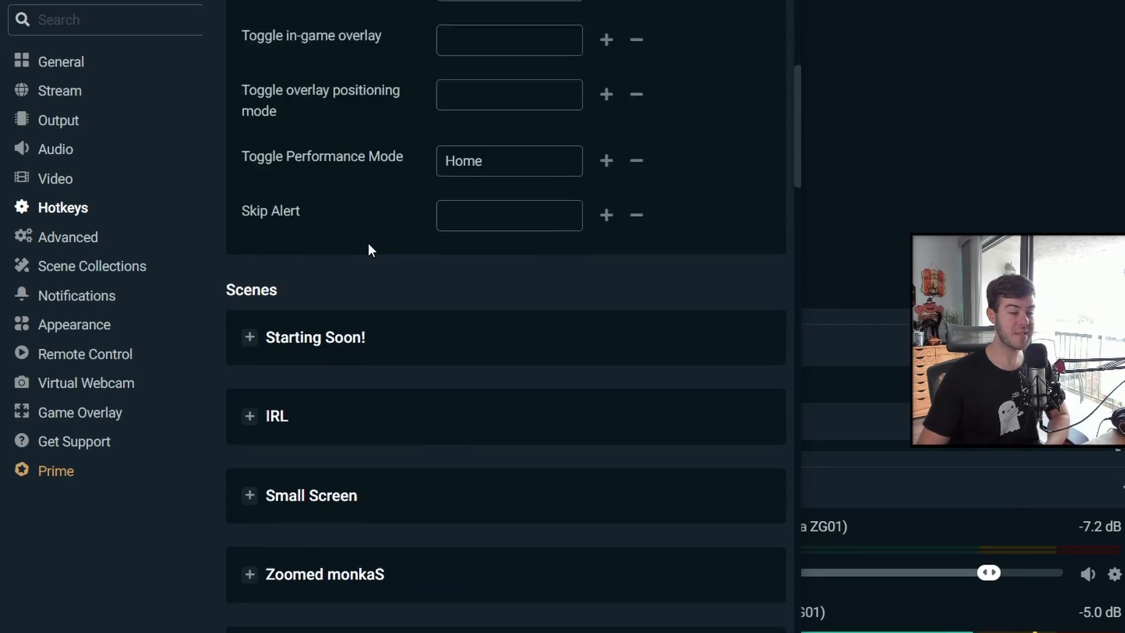
left_click(302, 338)
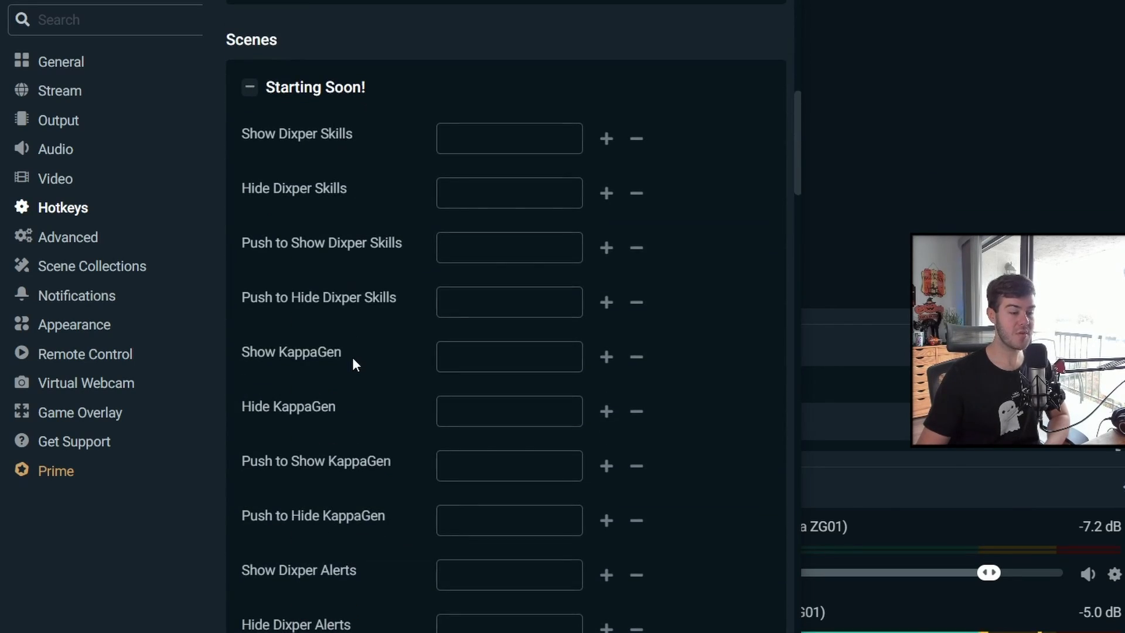
scroll("down", 3)
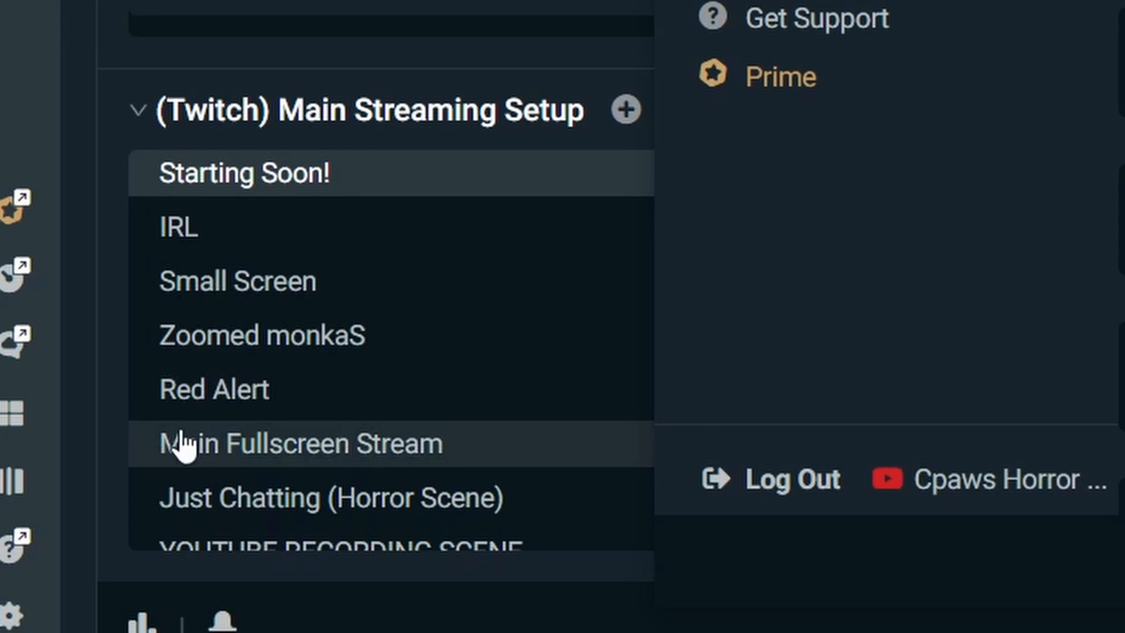
mouse_move(247, 499)
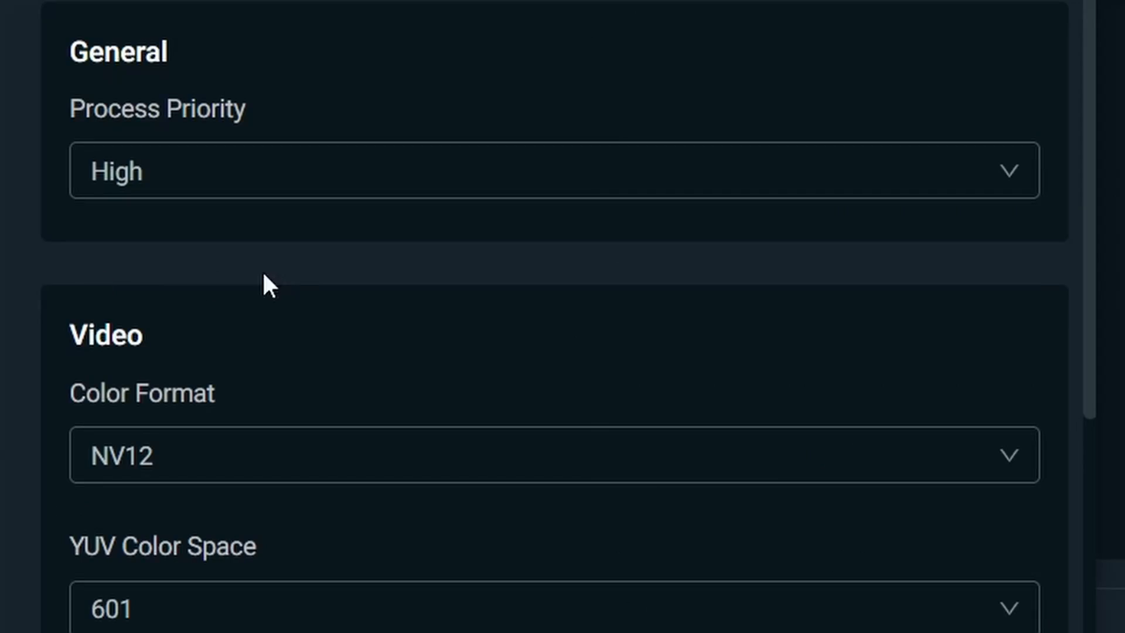
- Set Process Priority to High in Advanced settings
left_click(552, 170)
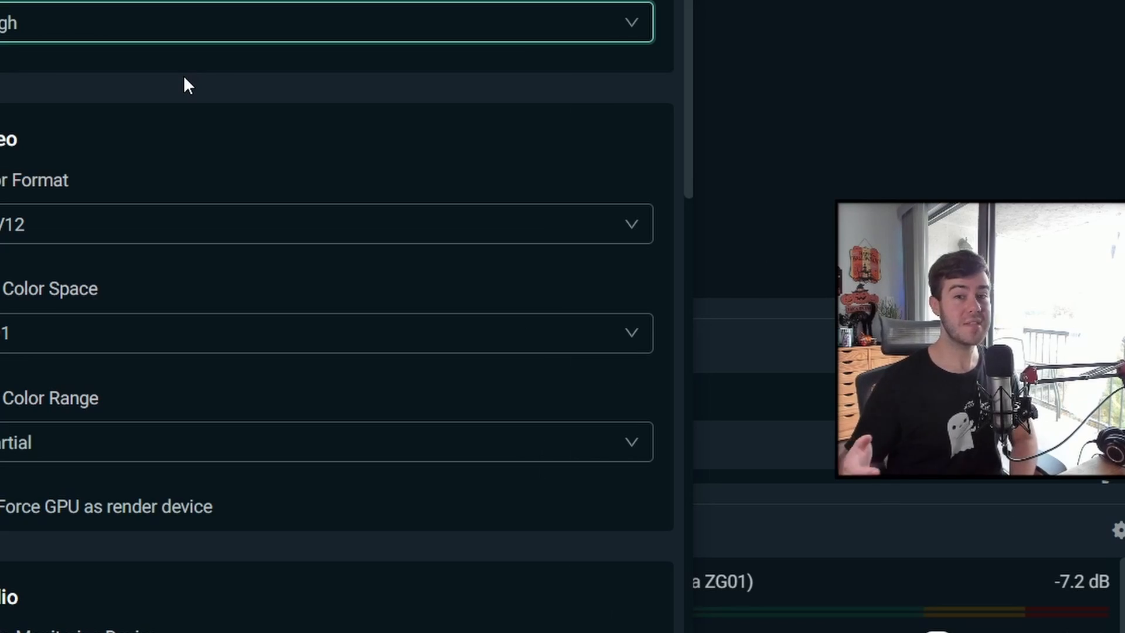
left_click(324, 21)
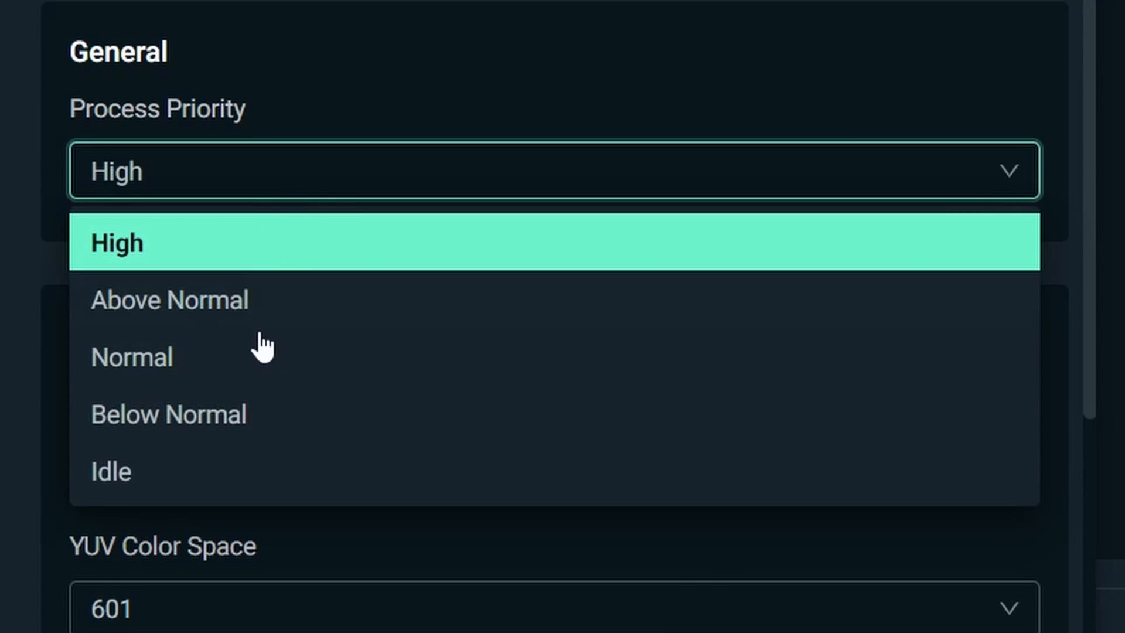
mouse_move(294, 254)
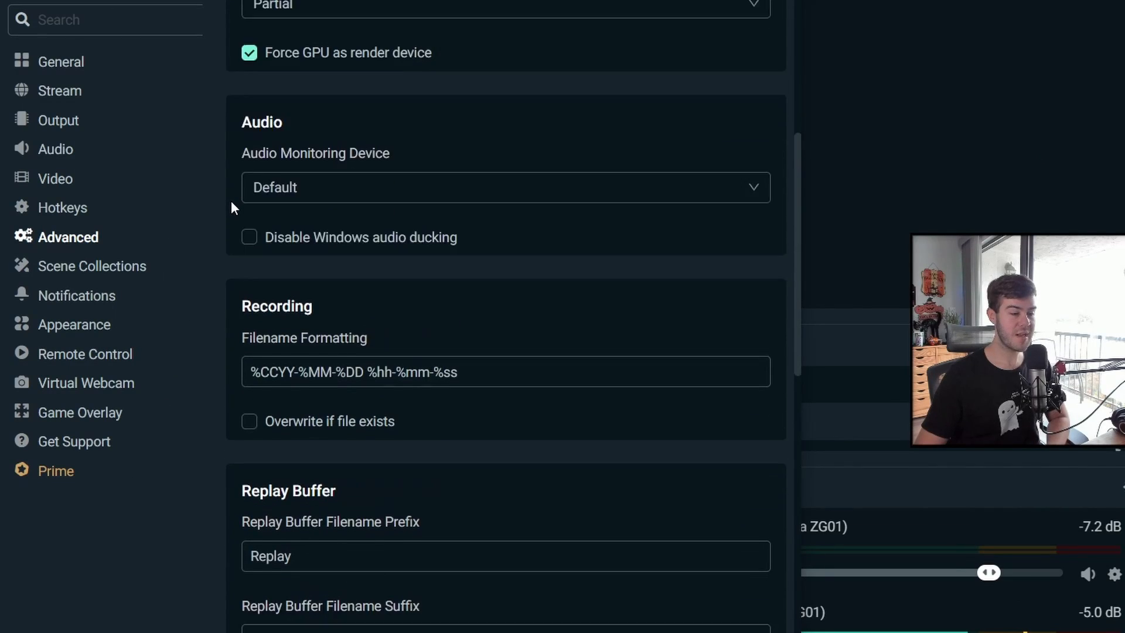
- Enable 'Dynamically change bitrate when dropping frames while streaming' under Network
scroll("up", 3)
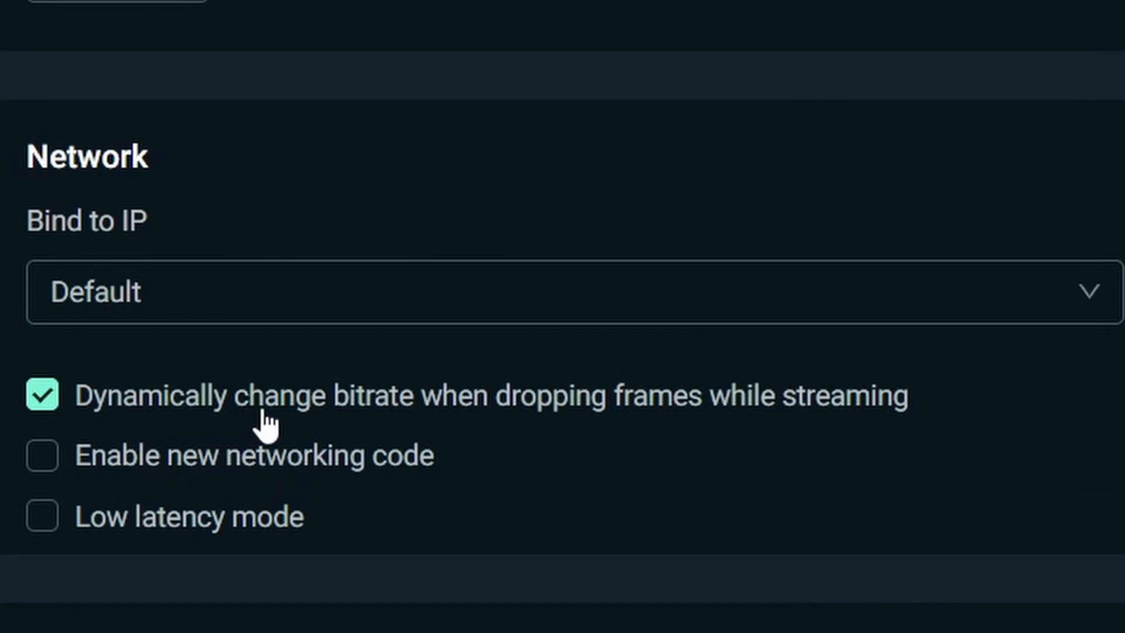
mouse_move(874, 412)
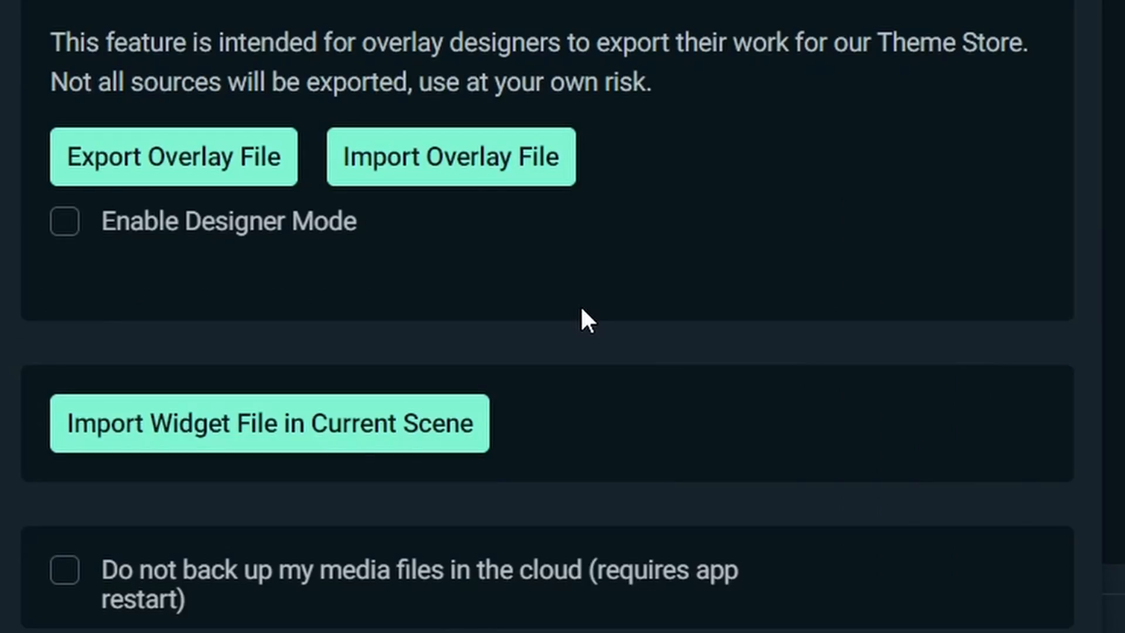
mouse_move(470, 274)
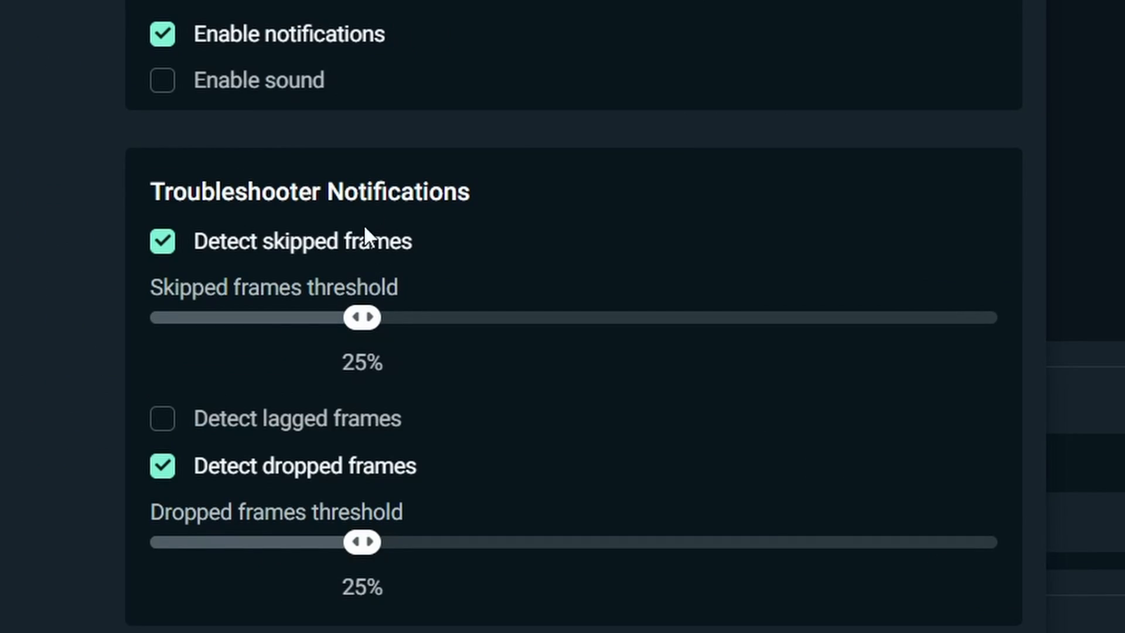
- Set the skipped frames notification threshold slider to 25%
left_click_drag(362, 317, 241, 317)
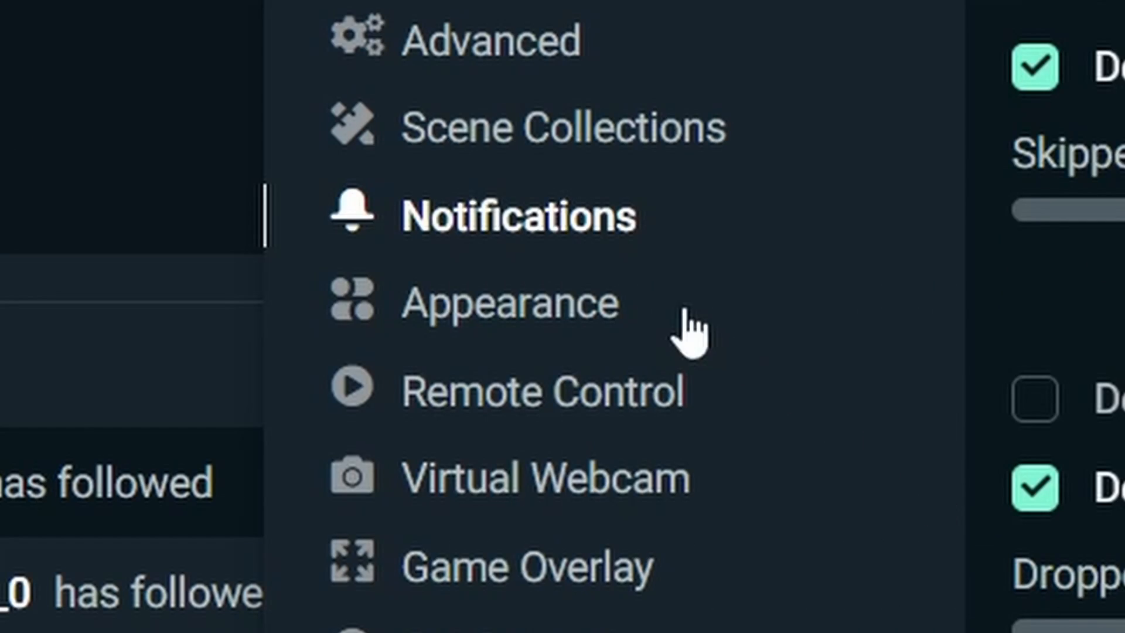
- Show the Appearance settings category on the way to Virtual Webcam
left_click(512, 301)
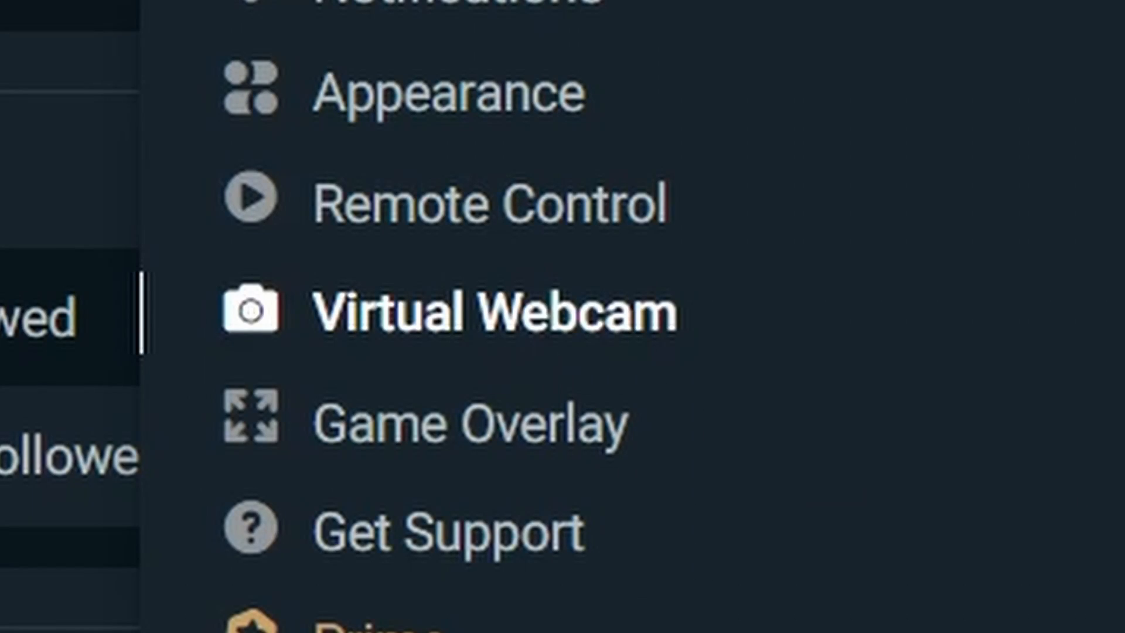
- Show the Game Overlay settings and continue down to Get Support
left_click(493, 310)
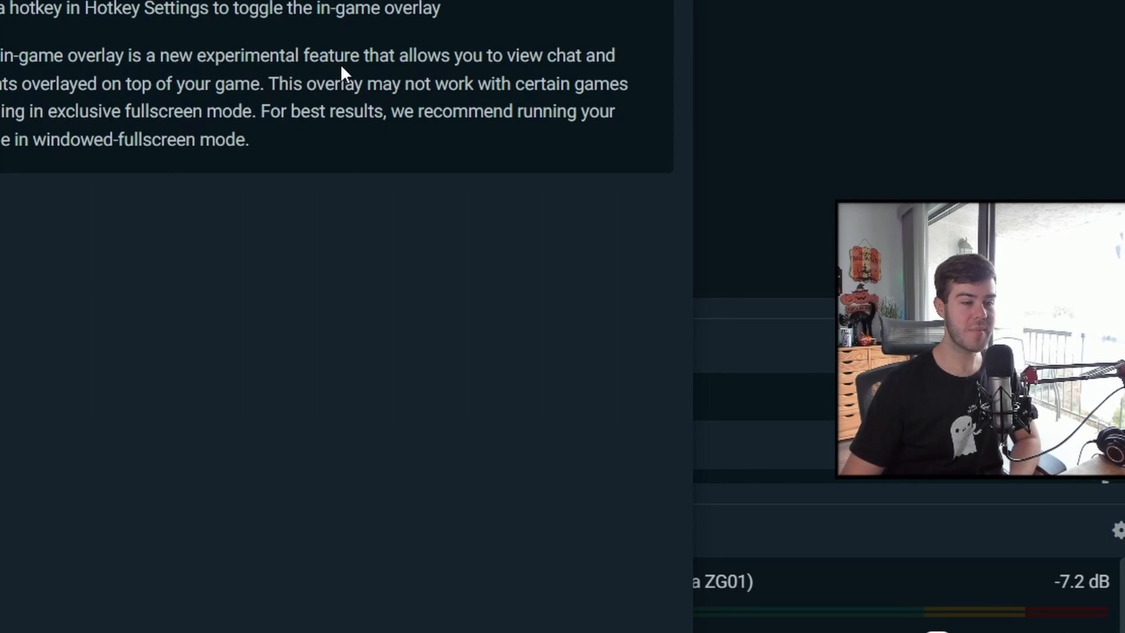
mouse_move(267, 260)
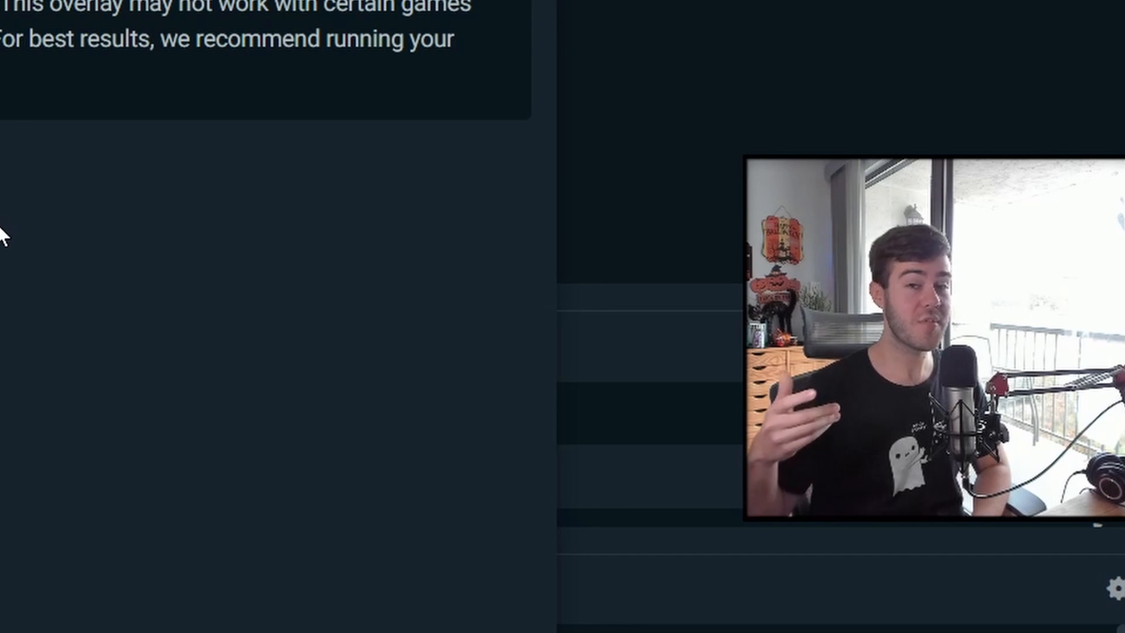
scroll("down", 3)
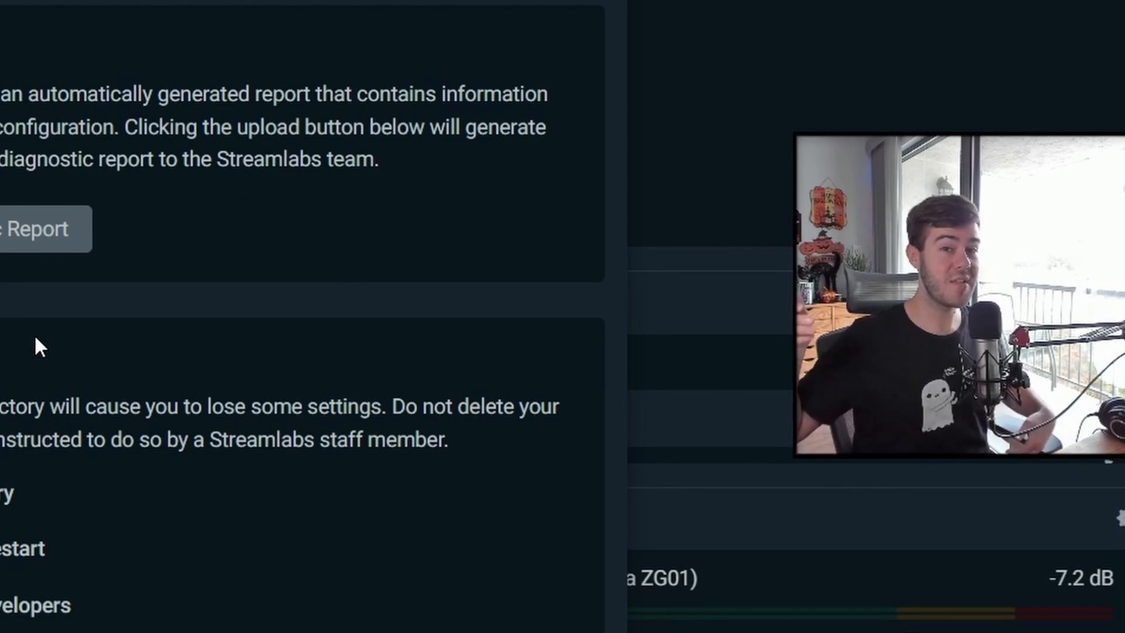
- Reveal the Support Links for Streamlabs Support and Community Discord above Diagnostic Report
scroll("up", 3)
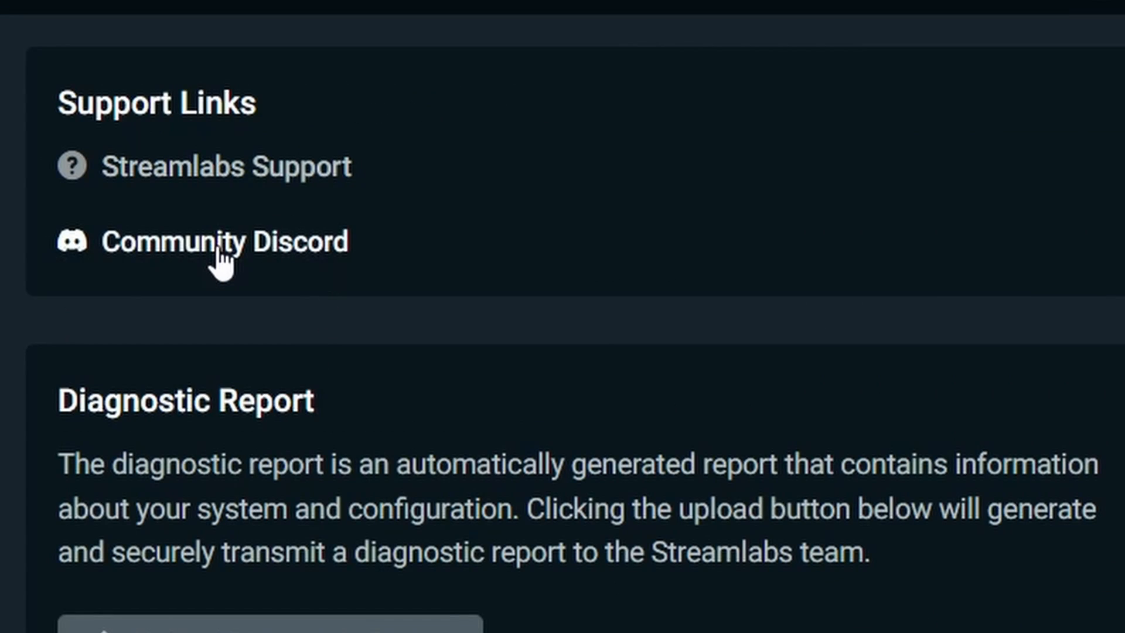